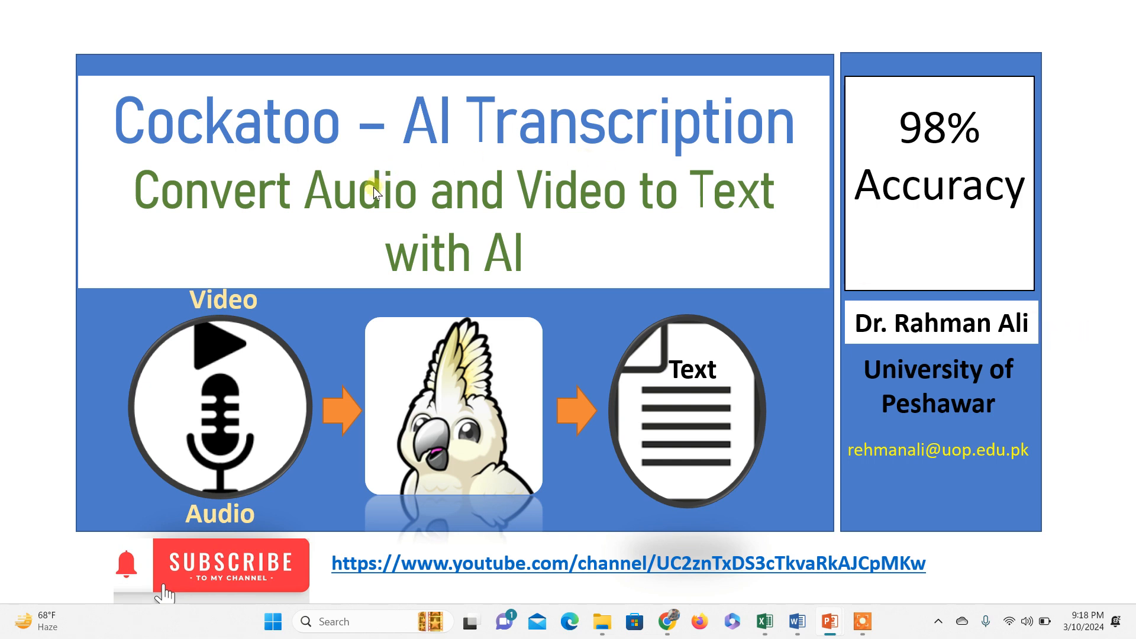
{"action": "mouse_move", "coordinate": [178, 166]}
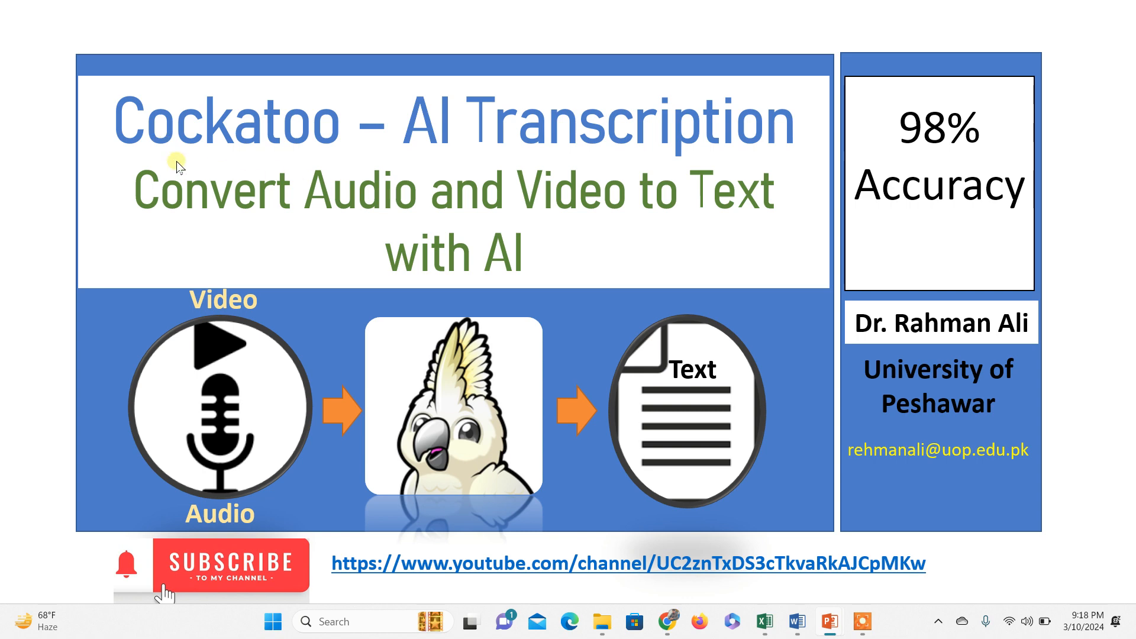
{"action": "mouse_move", "coordinate": [433, 167]}
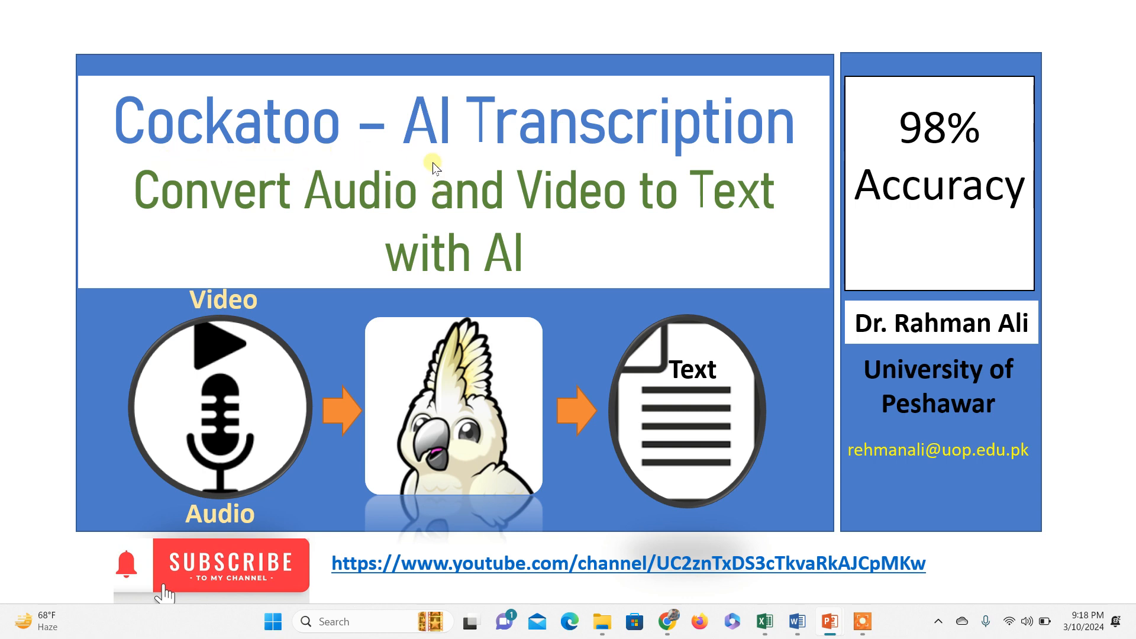
{"action": "mouse_move", "coordinate": [522, 273]}
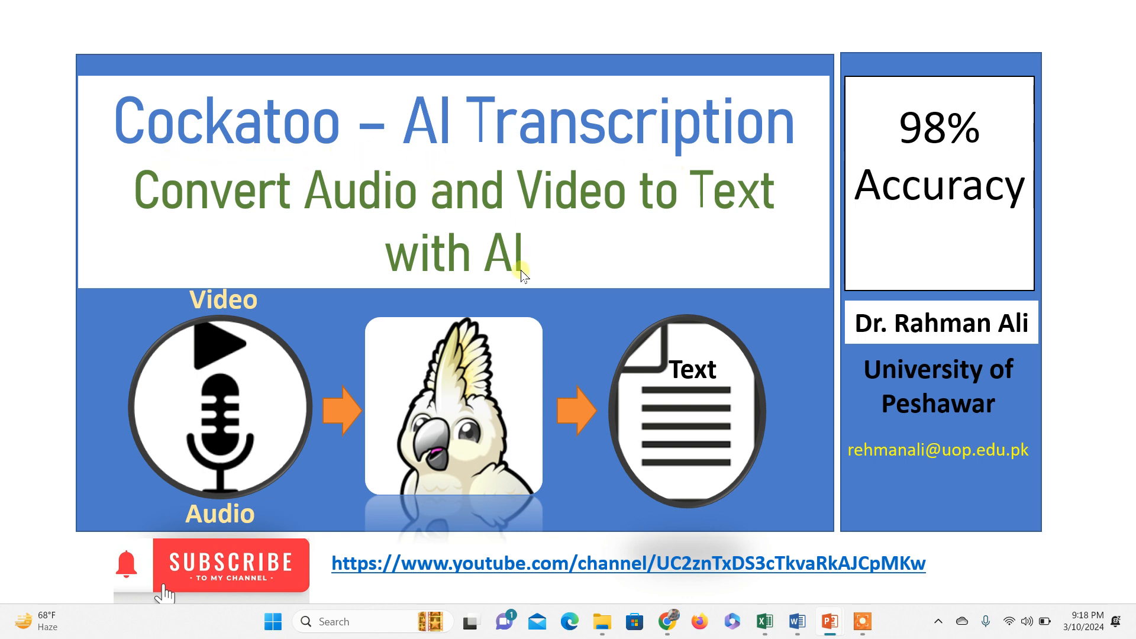
{"action": "mouse_move", "coordinate": [707, 437]}
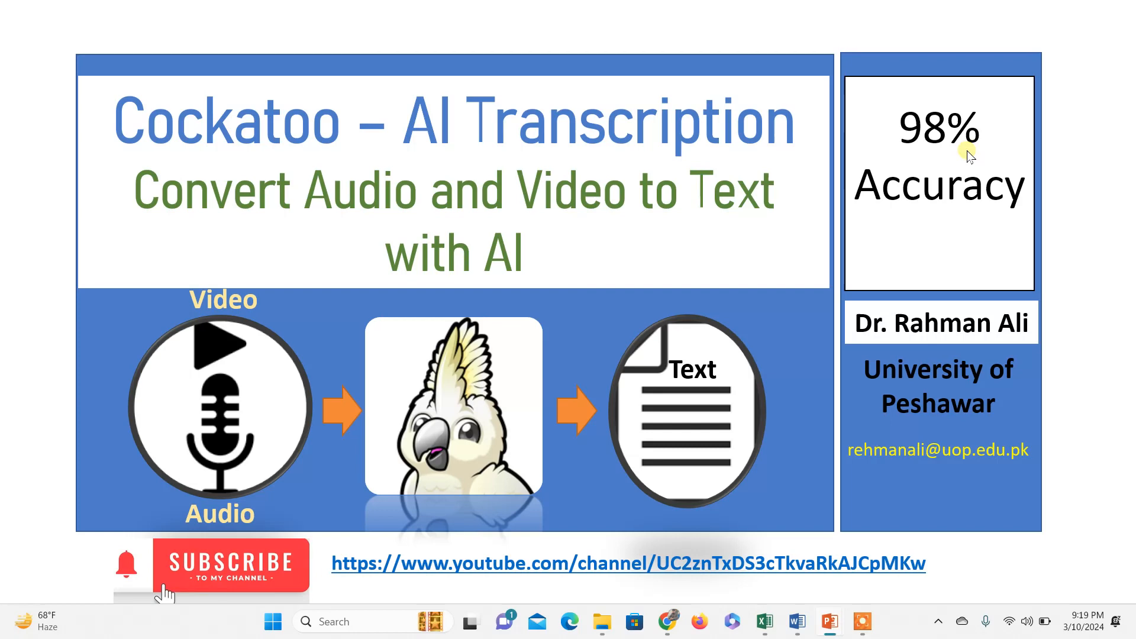
{"action": "mouse_move", "coordinate": [1076, 443]}
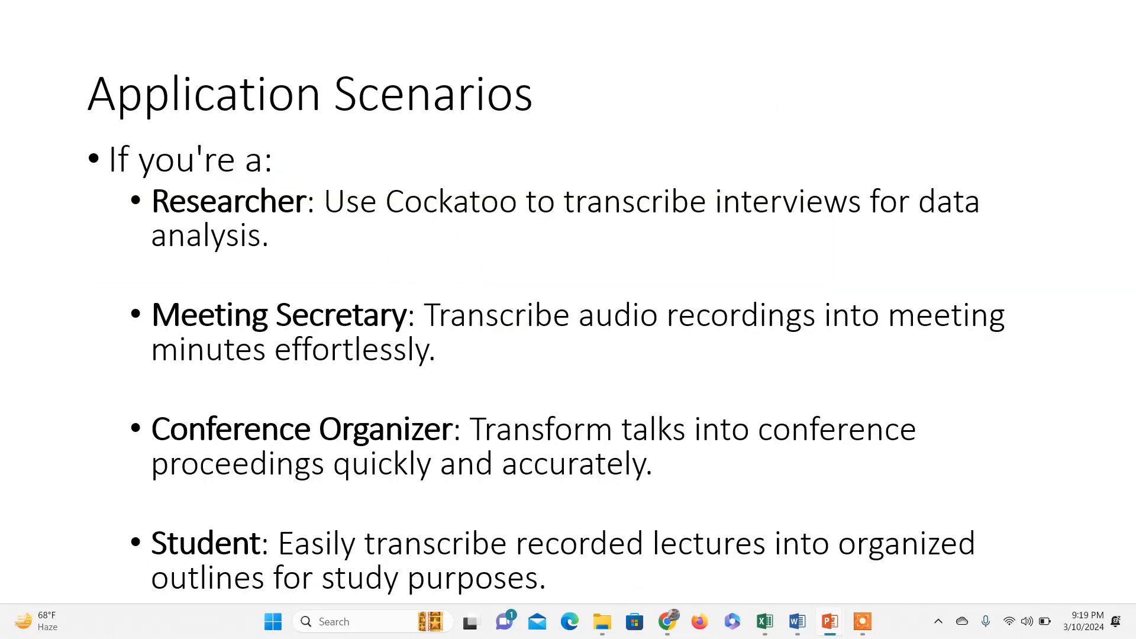
{"action": "mouse_move", "coordinate": [366, 116]}
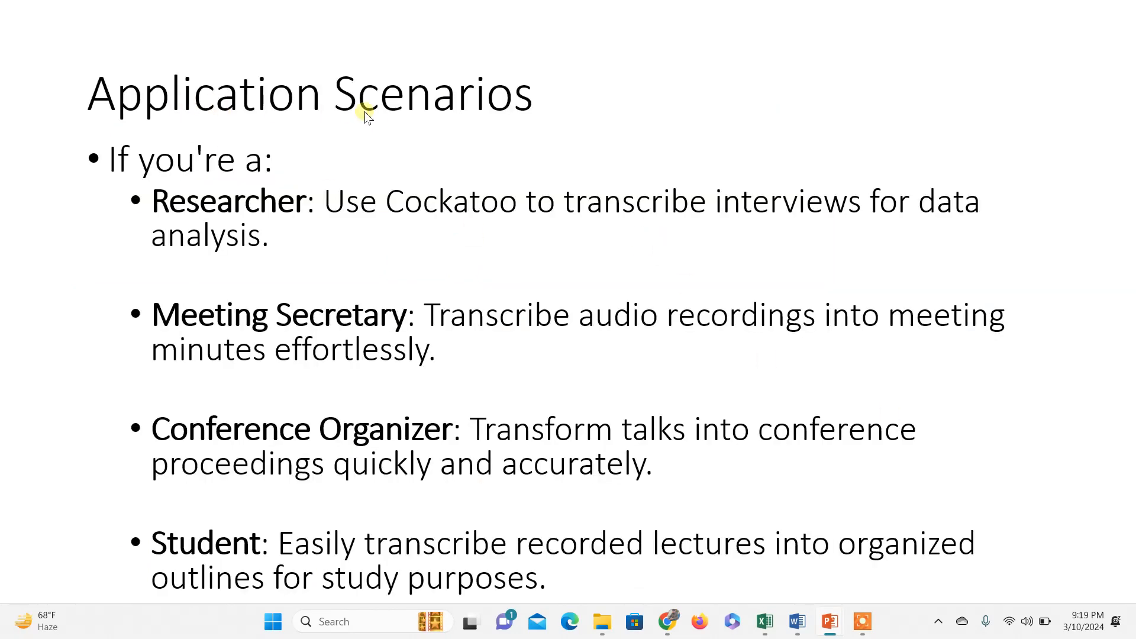
{"action": "mouse_move", "coordinate": [253, 210]}
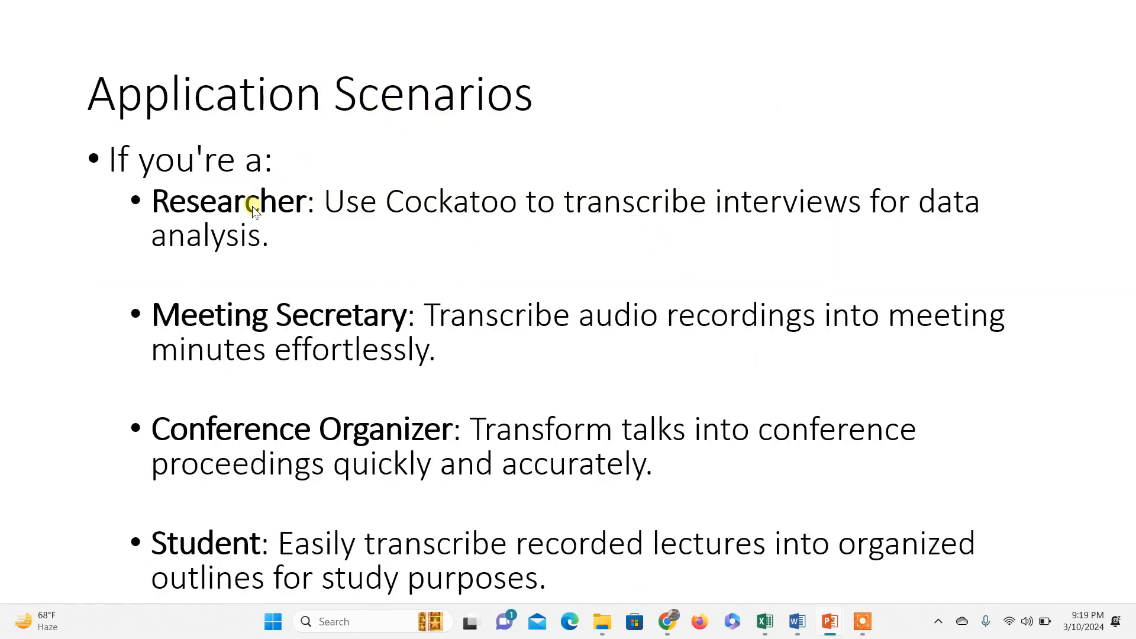
{"action": "mouse_move", "coordinate": [720, 218]}
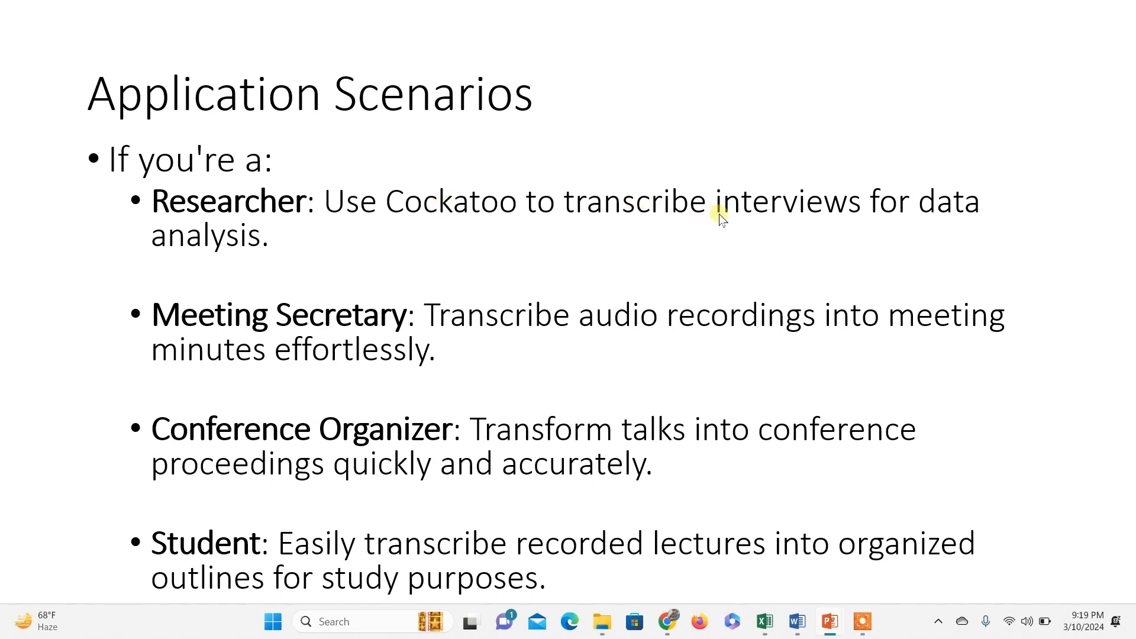
{"action": "mouse_move", "coordinate": [786, 220]}
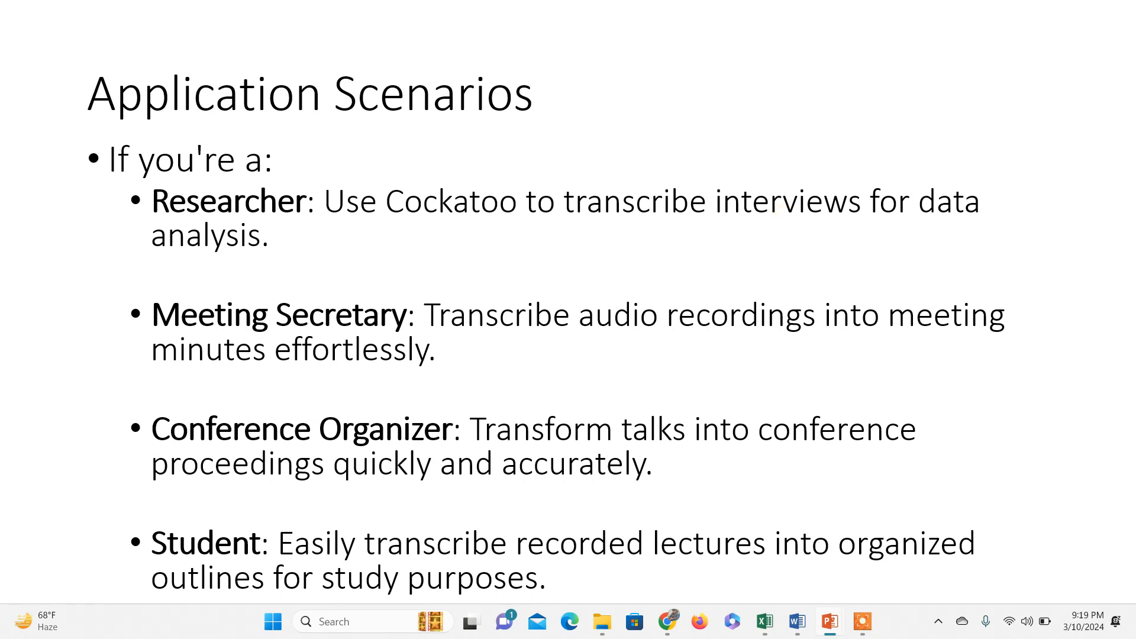
{"action": "mouse_move", "coordinate": [864, 231]}
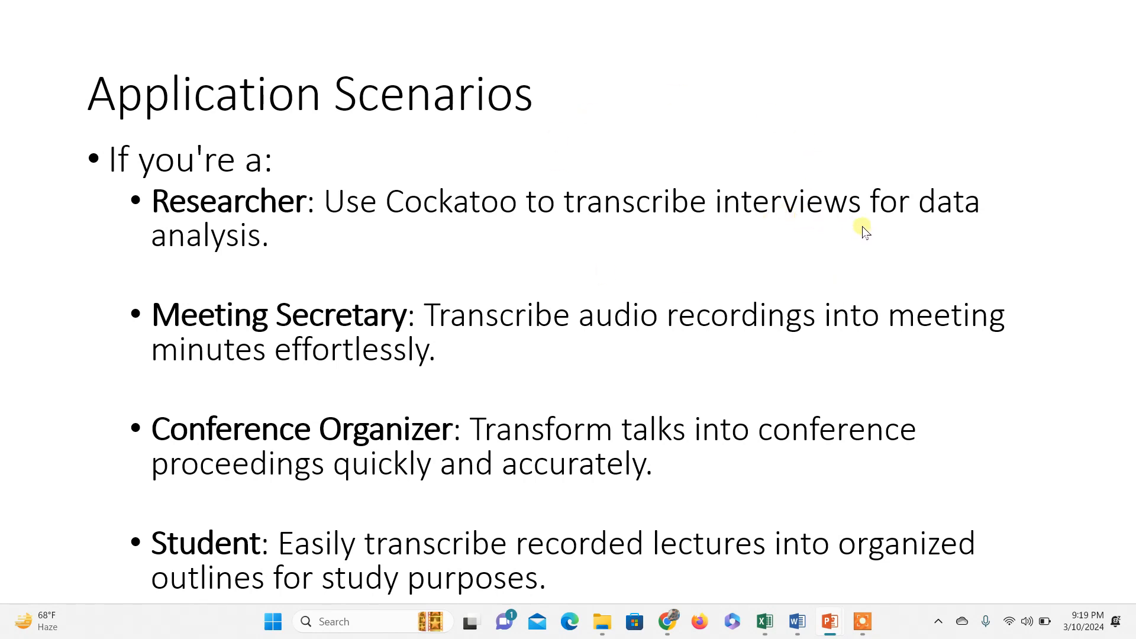
{"action": "mouse_move", "coordinate": [260, 270]}
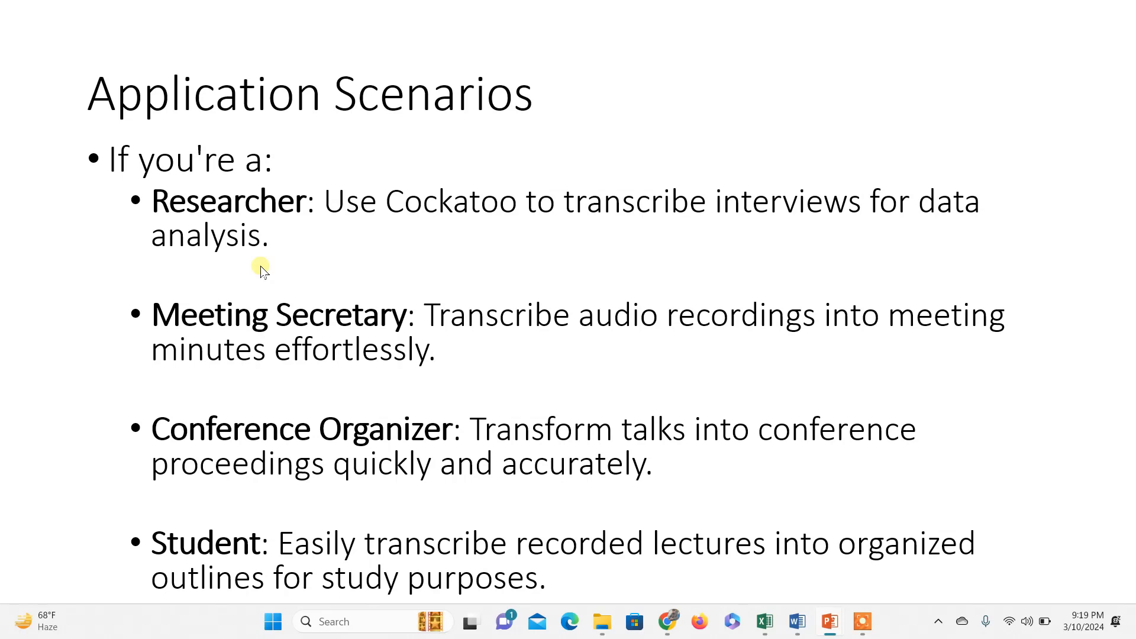
{"action": "mouse_move", "coordinate": [397, 347]}
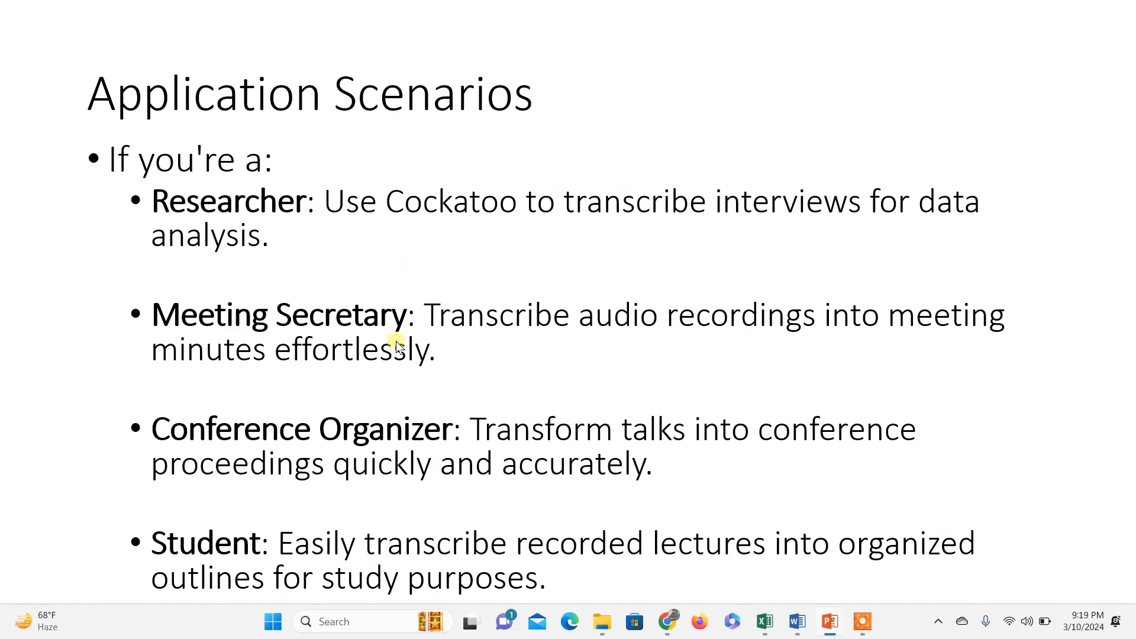
{"action": "mouse_move", "coordinate": [751, 341]}
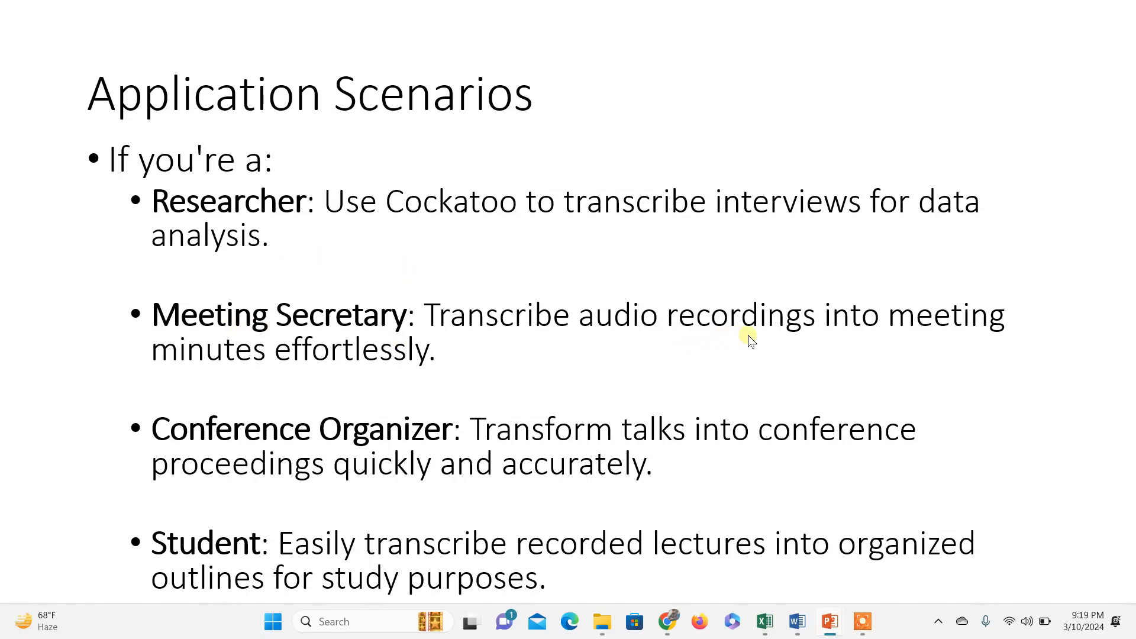
{"action": "mouse_move", "coordinate": [348, 379]}
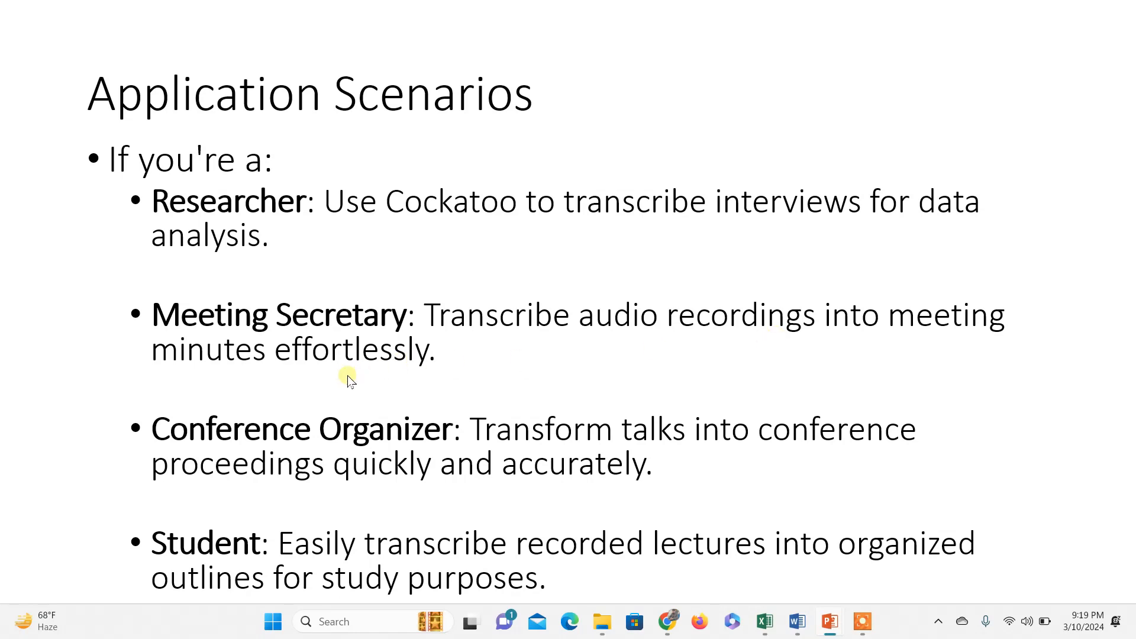
{"action": "mouse_move", "coordinate": [716, 335]}
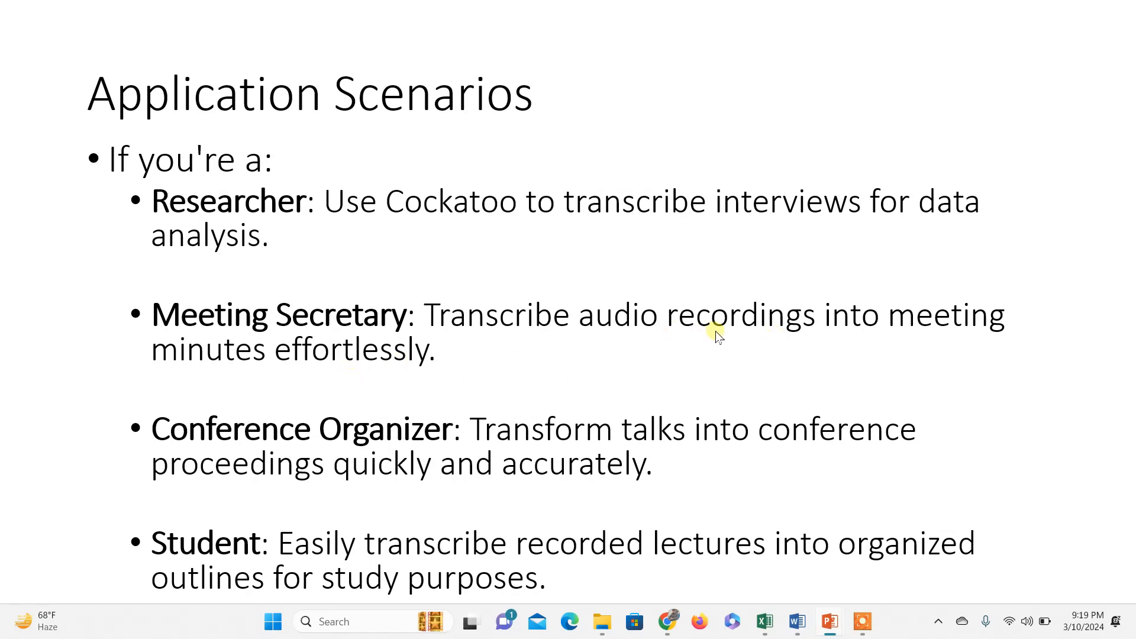
{"action": "mouse_move", "coordinate": [470, 426]}
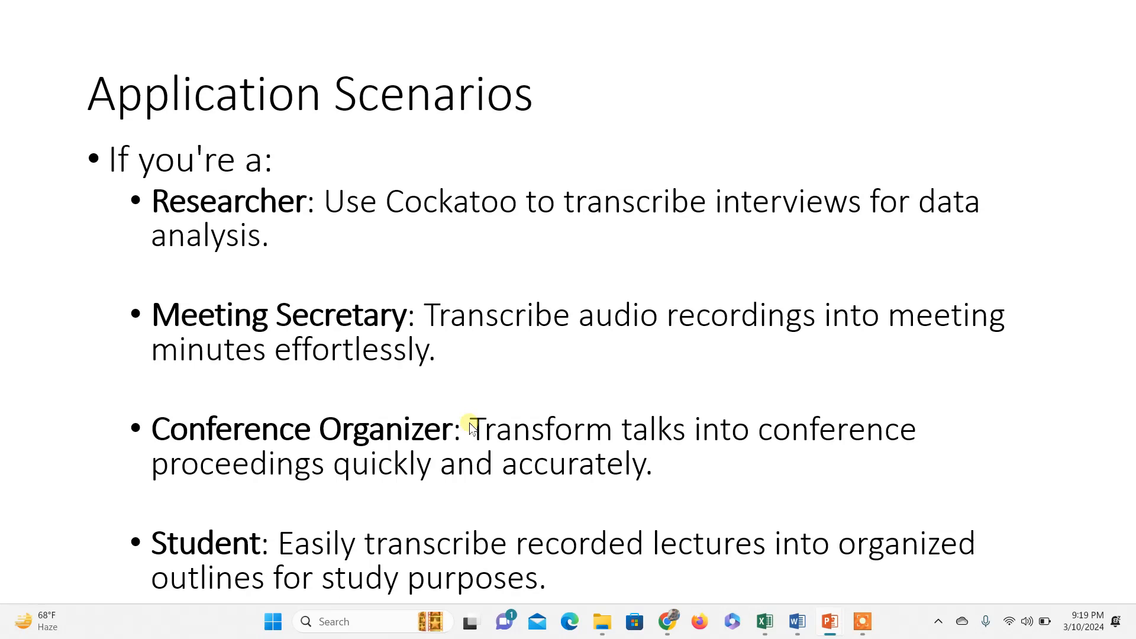
{"action": "mouse_move", "coordinate": [705, 454]}
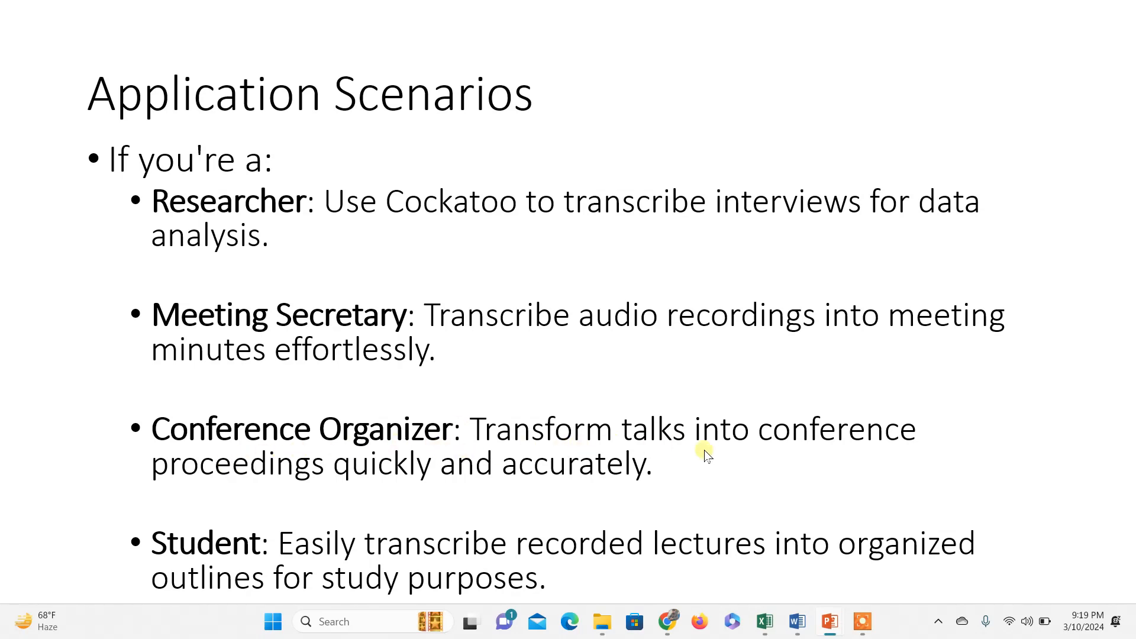
{"action": "mouse_move", "coordinate": [816, 453]}
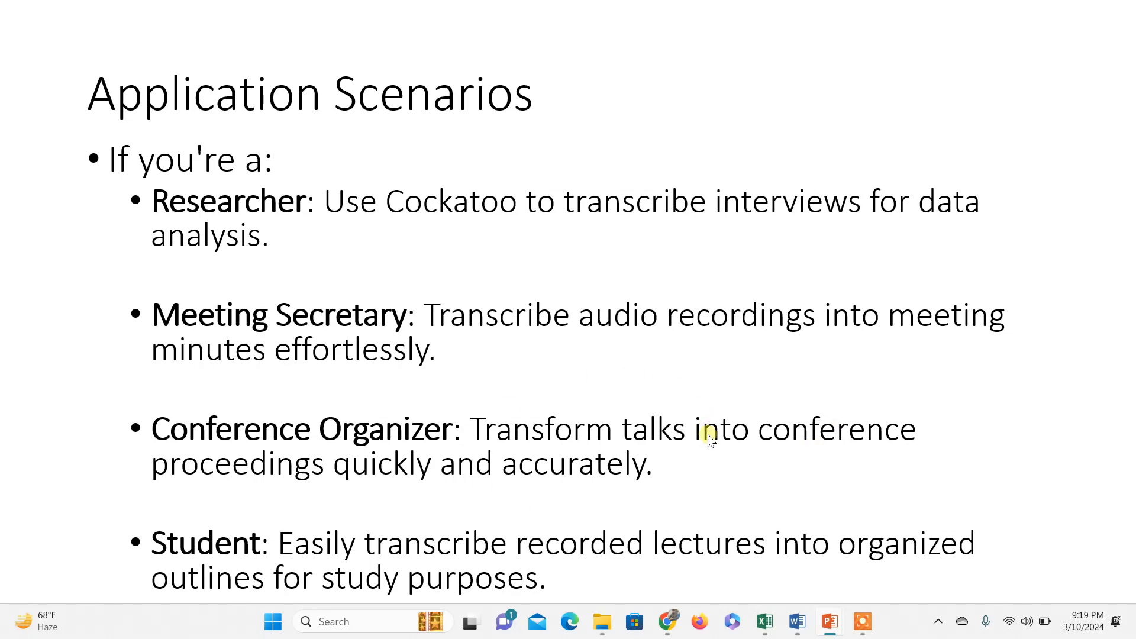
{"action": "mouse_move", "coordinate": [239, 482]}
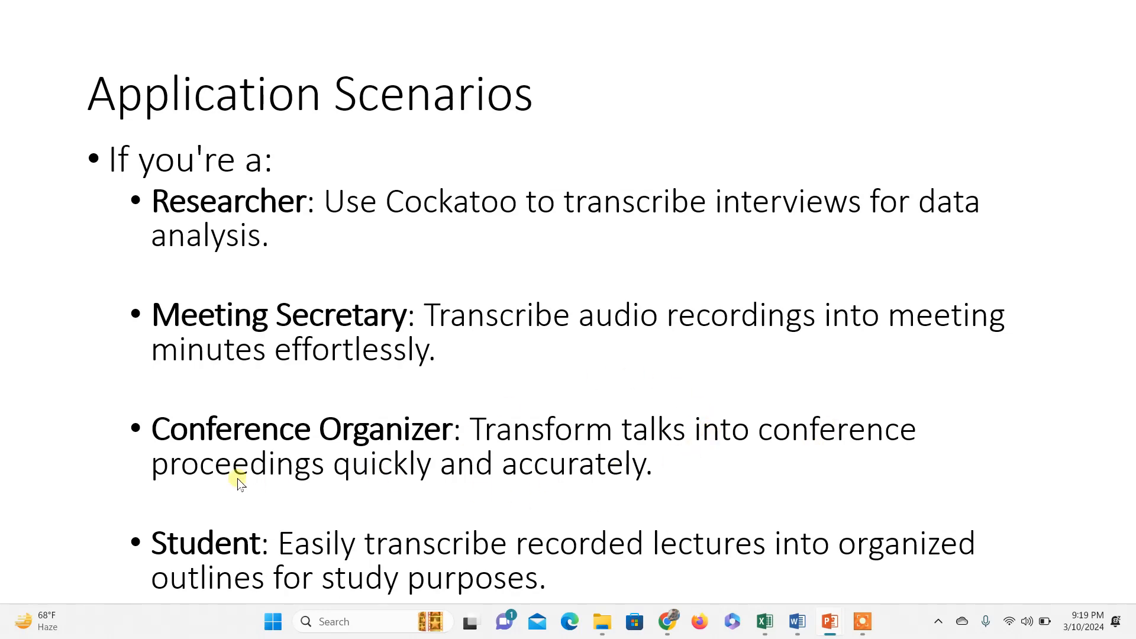
{"action": "mouse_move", "coordinate": [728, 486]}
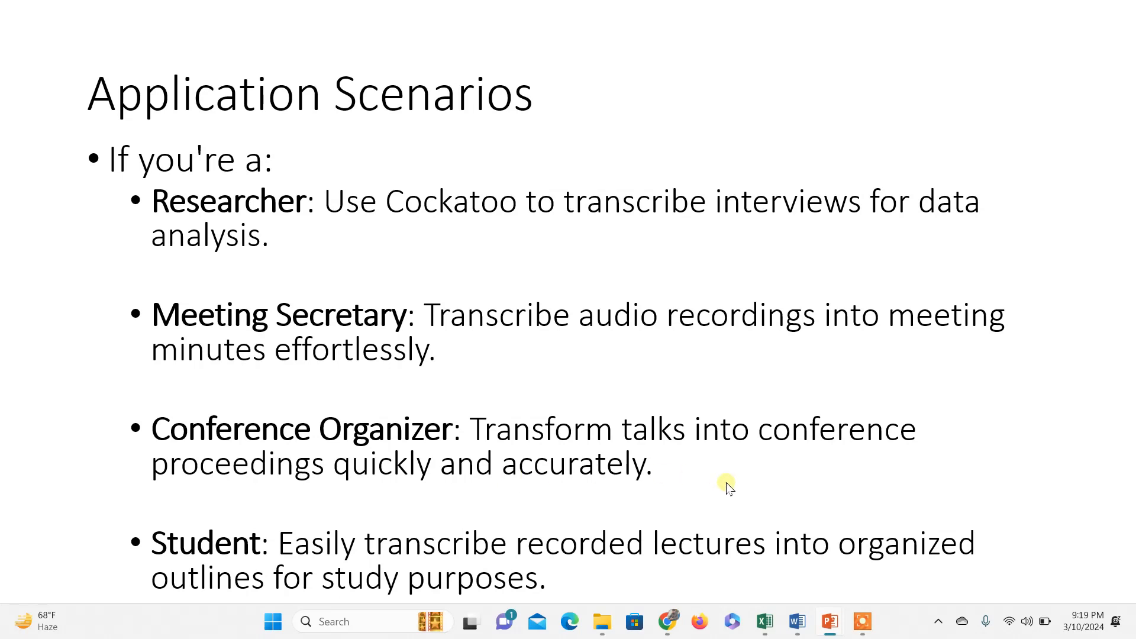
{"action": "mouse_move", "coordinate": [874, 570]}
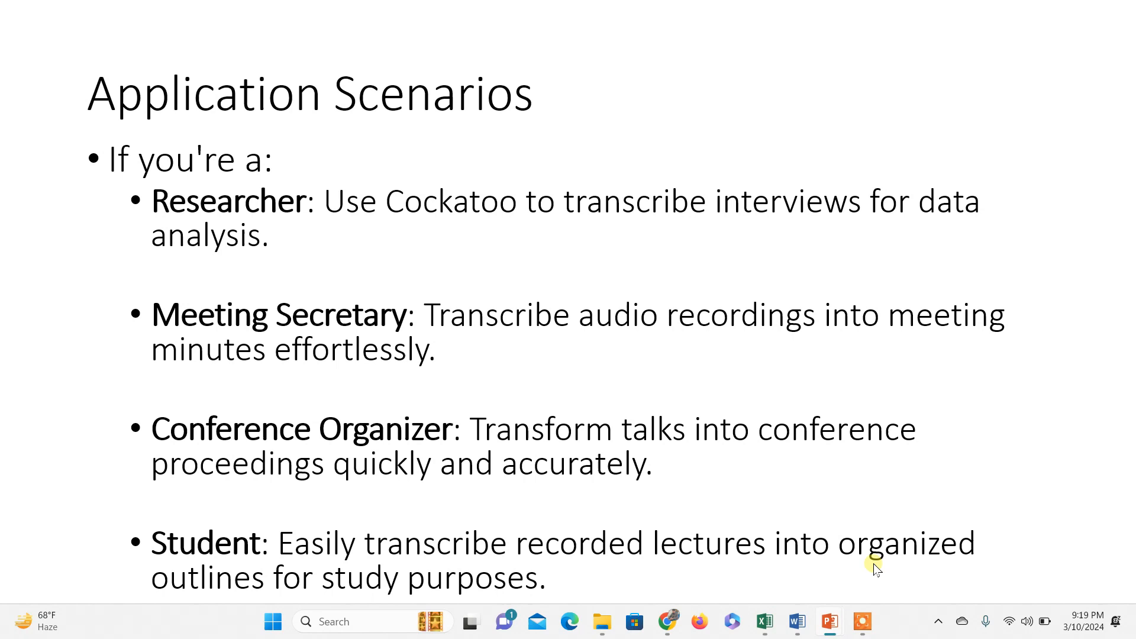
{"action": "mouse_move", "coordinate": [573, 556]}
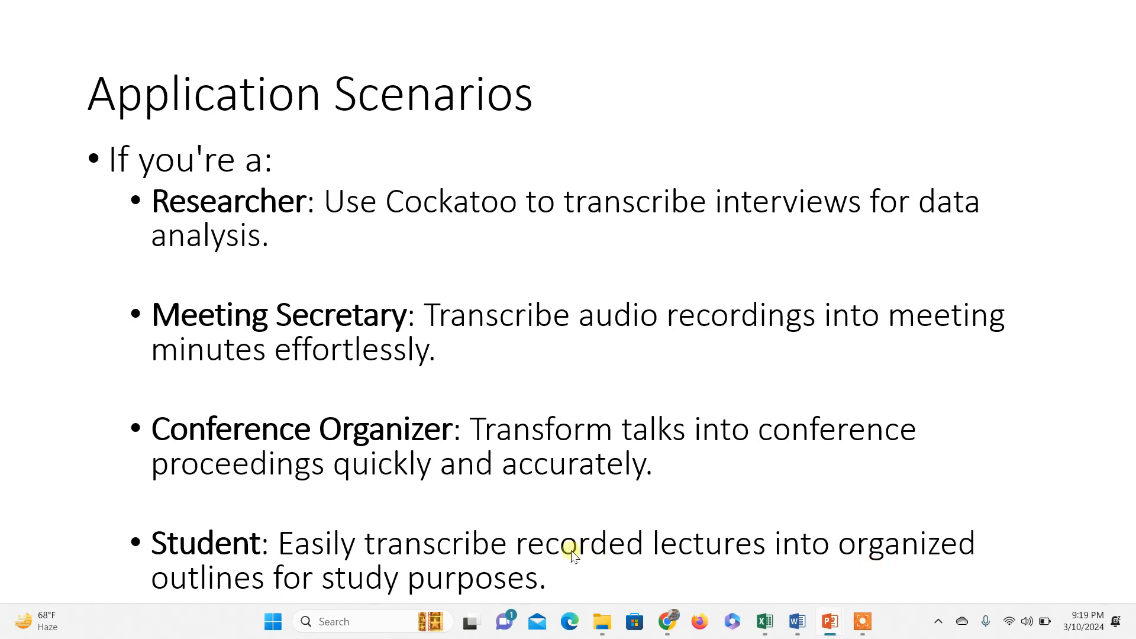
{"action": "mouse_move", "coordinate": [603, 575]}
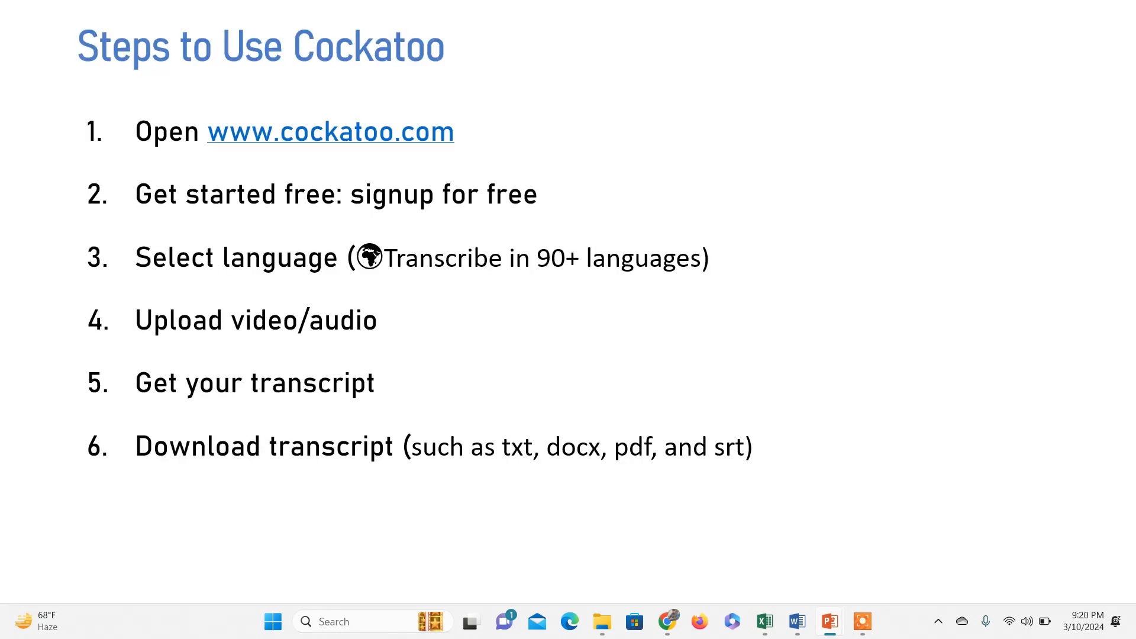
{"action": "mouse_move", "coordinate": [305, 131]}
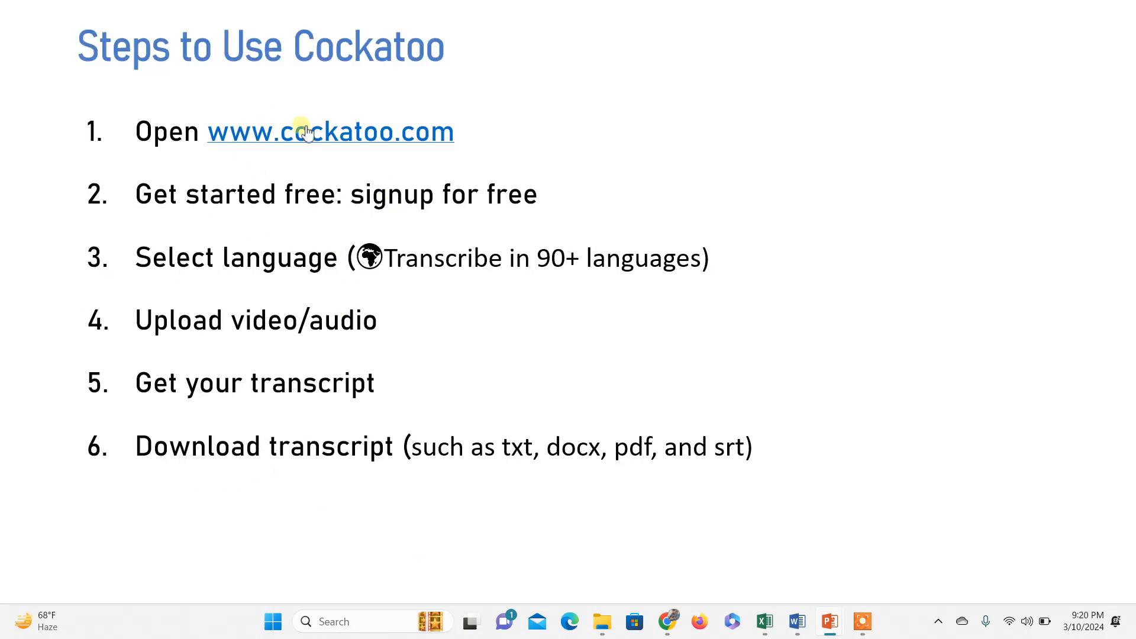
{"action": "mouse_move", "coordinate": [518, 224]}
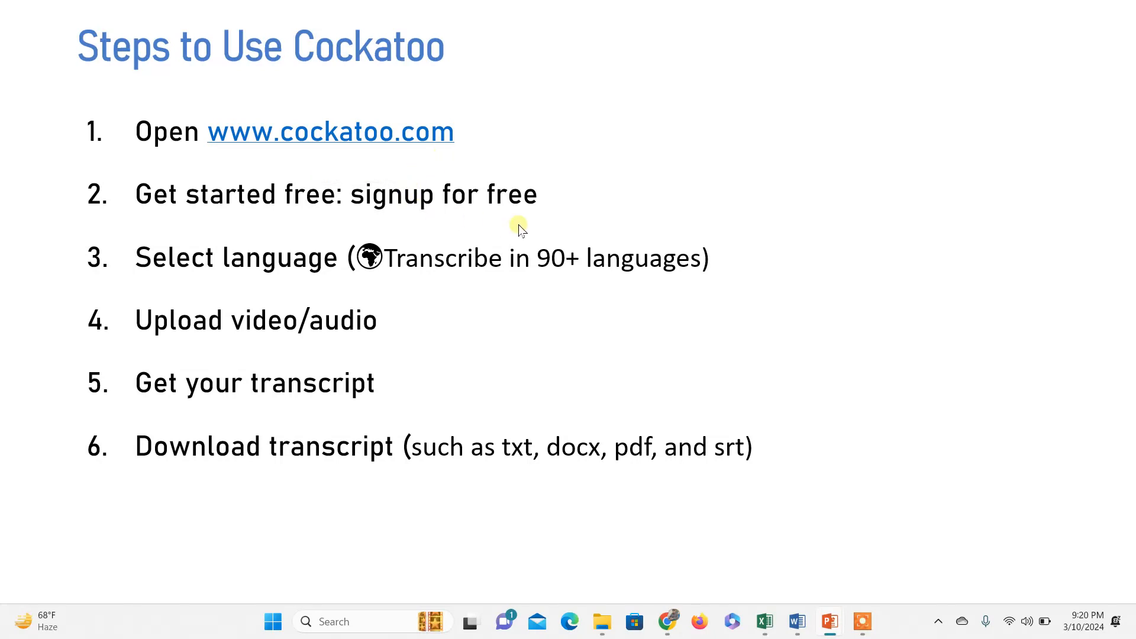
{"action": "mouse_move", "coordinate": [518, 212]}
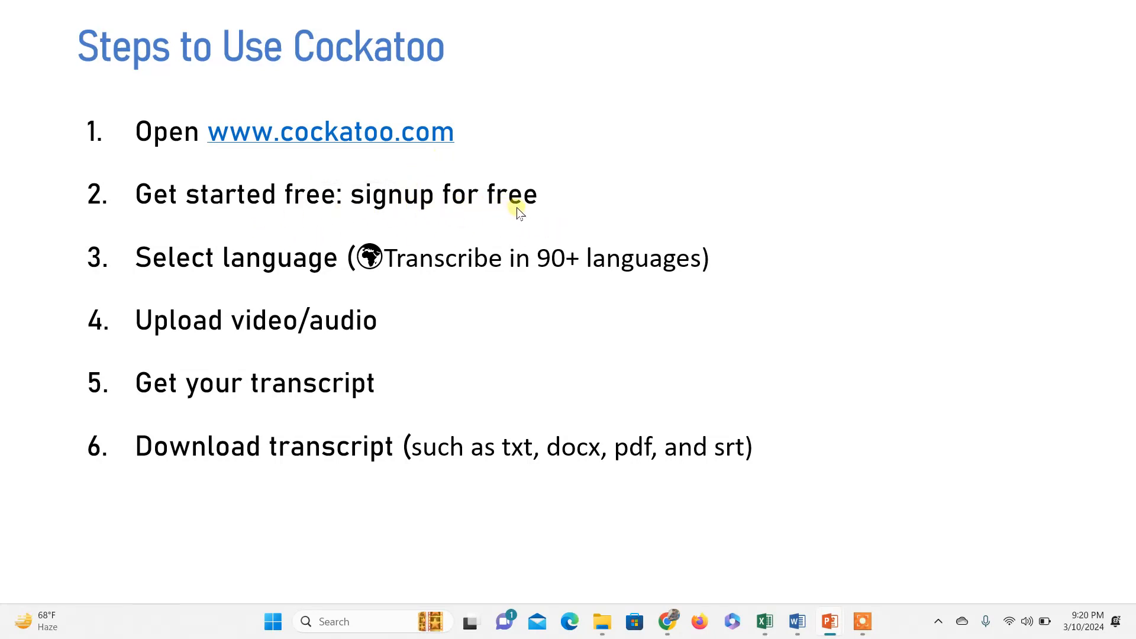
{"action": "mouse_move", "coordinate": [296, 276]}
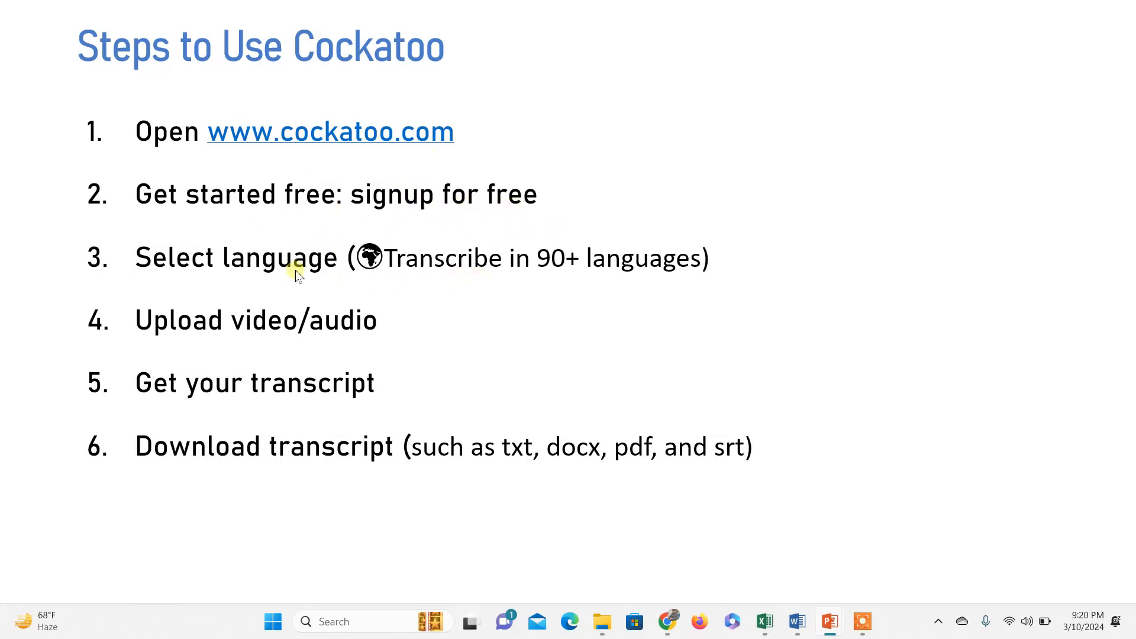
{"action": "mouse_move", "coordinate": [463, 285]}
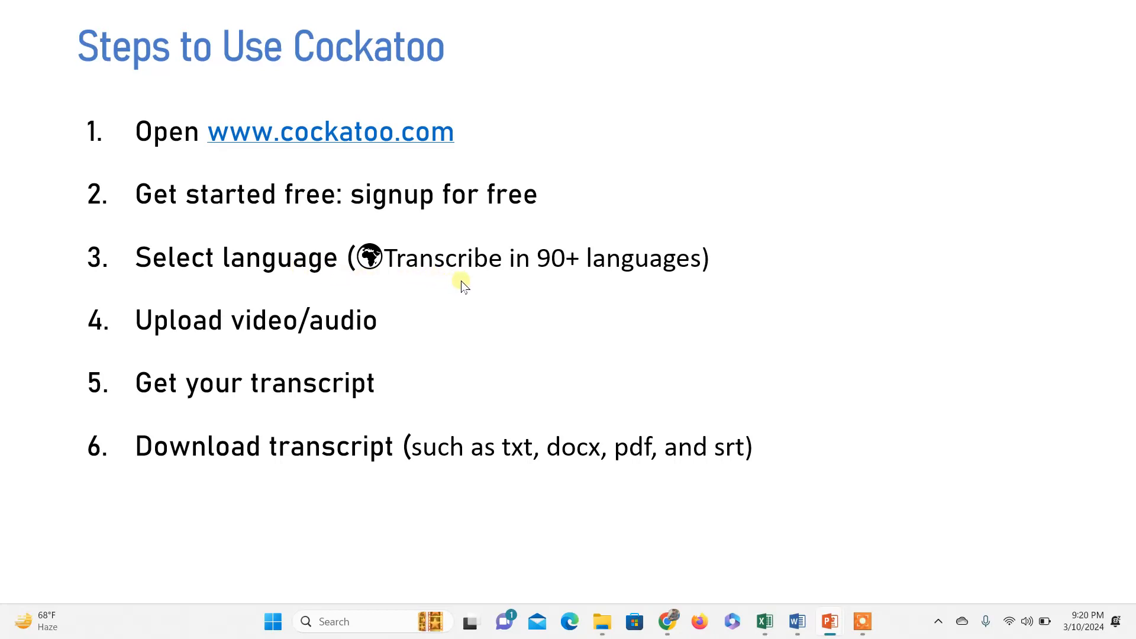
{"action": "mouse_move", "coordinate": [283, 311]}
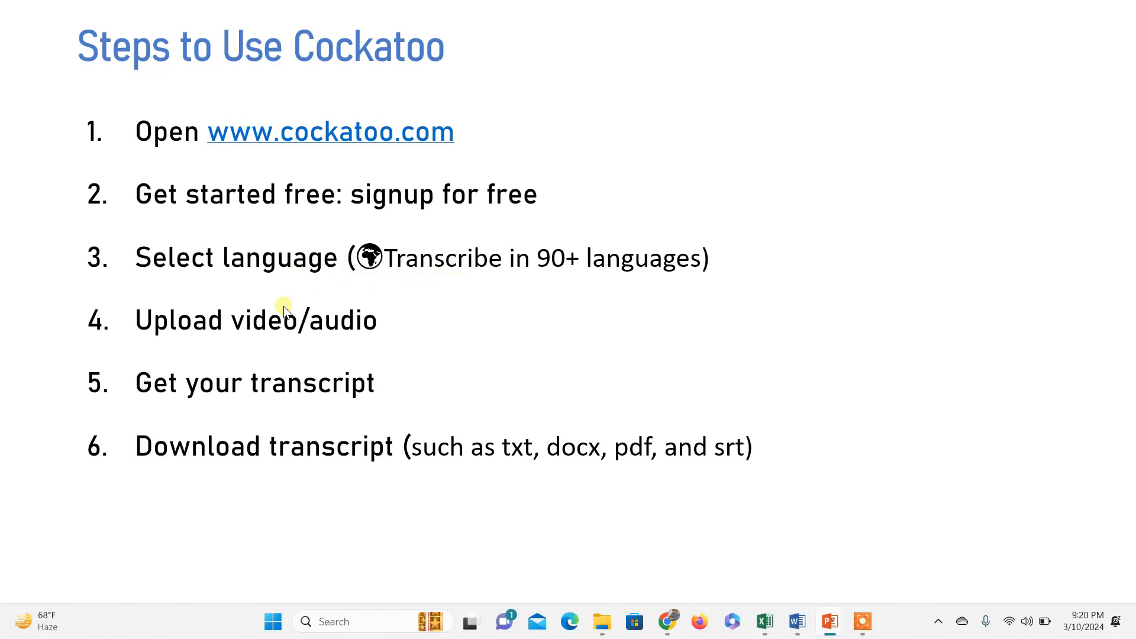
{"action": "mouse_move", "coordinate": [193, 404]}
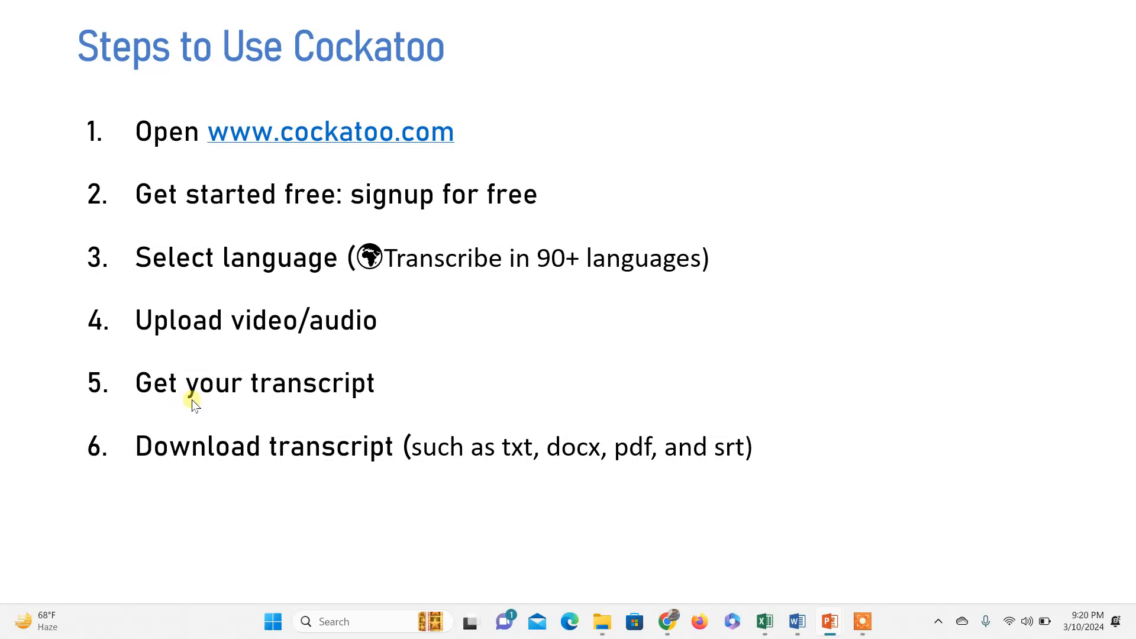
{"action": "mouse_move", "coordinate": [411, 325]}
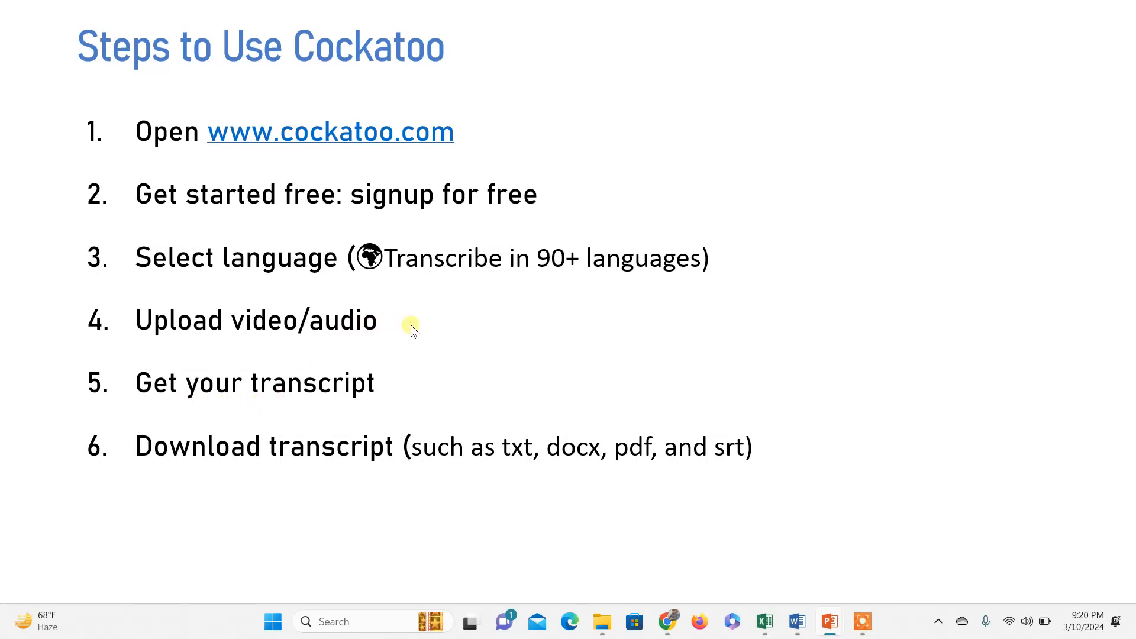
{"action": "mouse_move", "coordinate": [220, 420]}
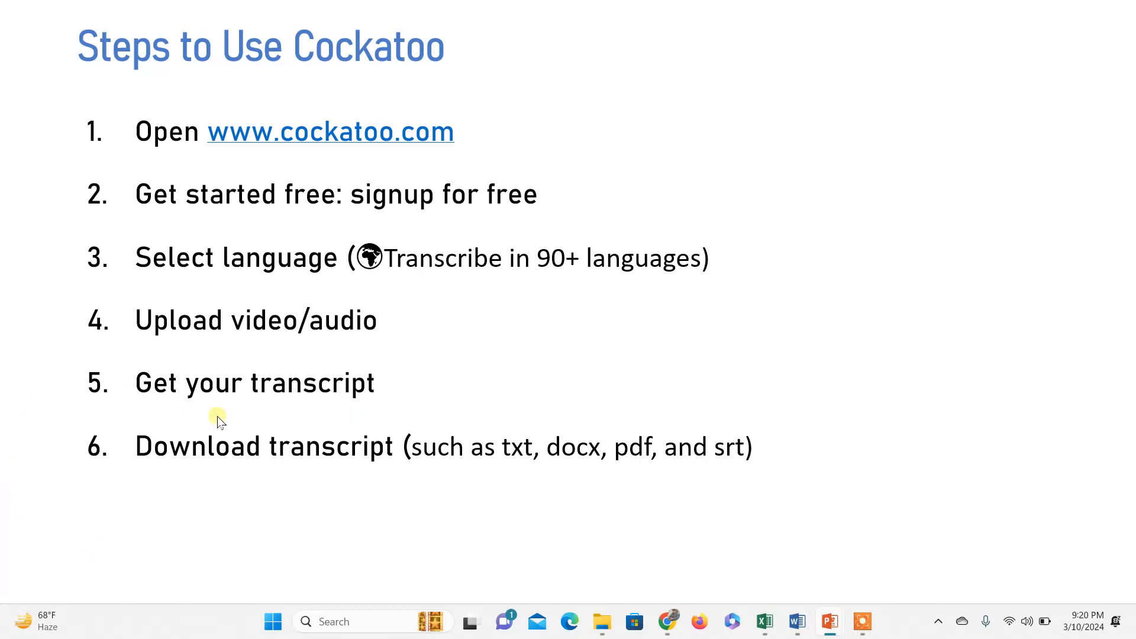
{"action": "mouse_move", "coordinate": [341, 402]}
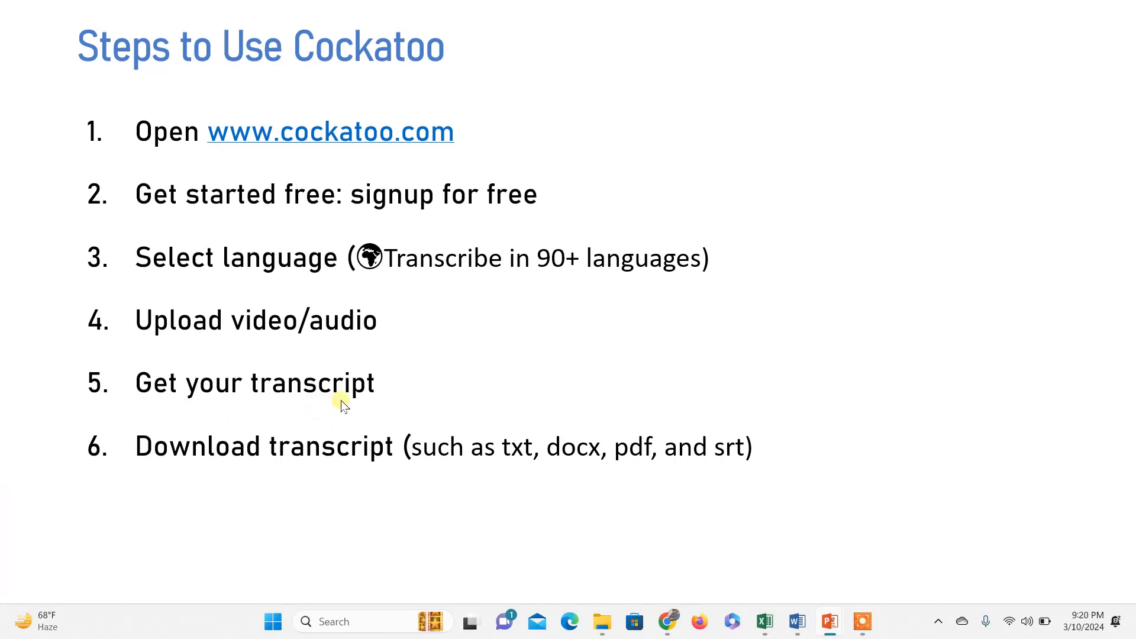
{"action": "mouse_move", "coordinate": [710, 484]}
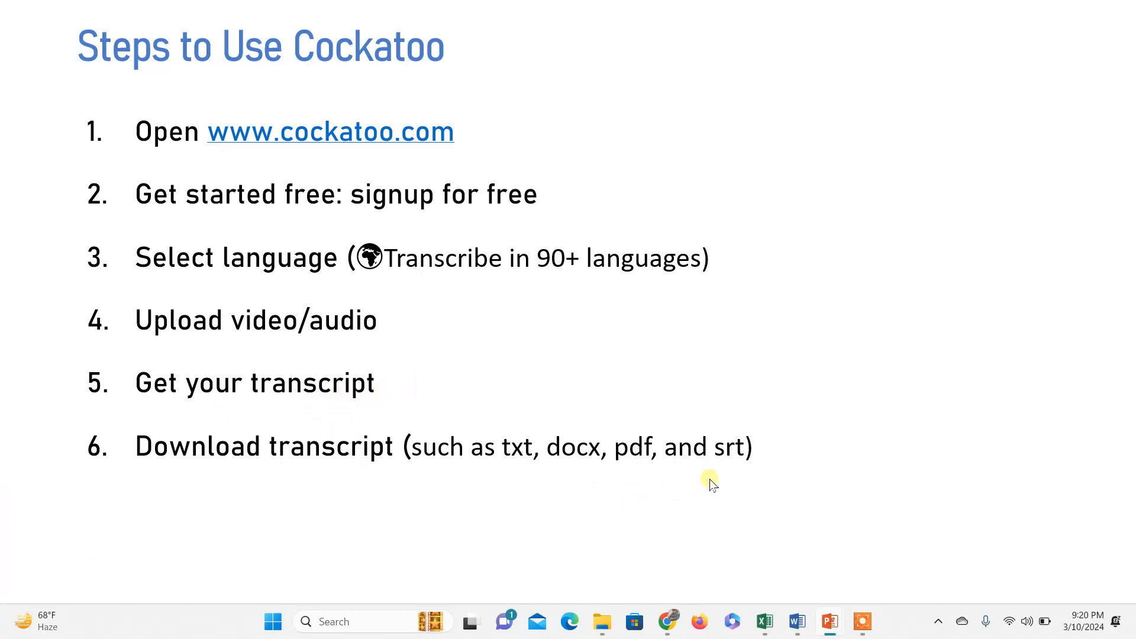
{"action": "mouse_move", "coordinate": [748, 484]}
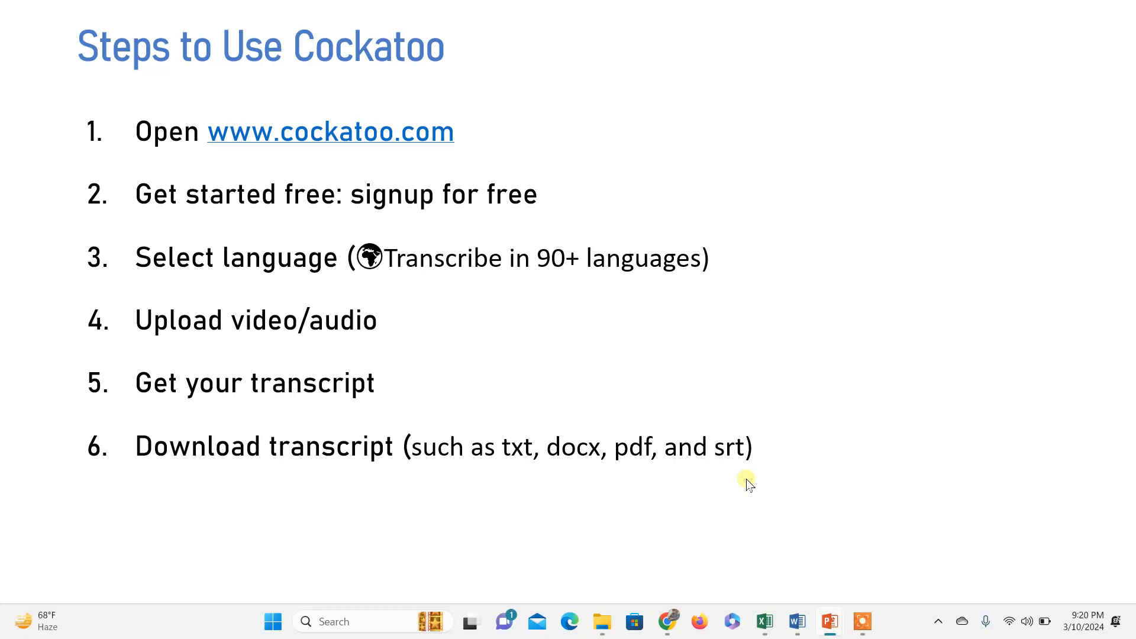
{"action": "mouse_move", "coordinate": [516, 453]}
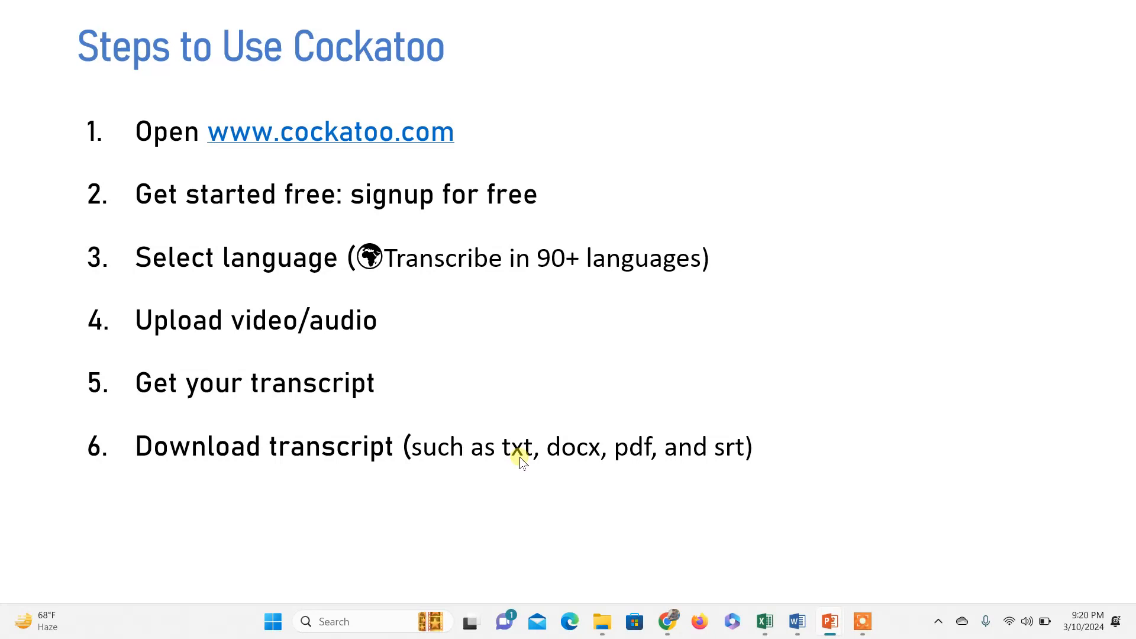
{"action": "mouse_move", "coordinate": [574, 467]}
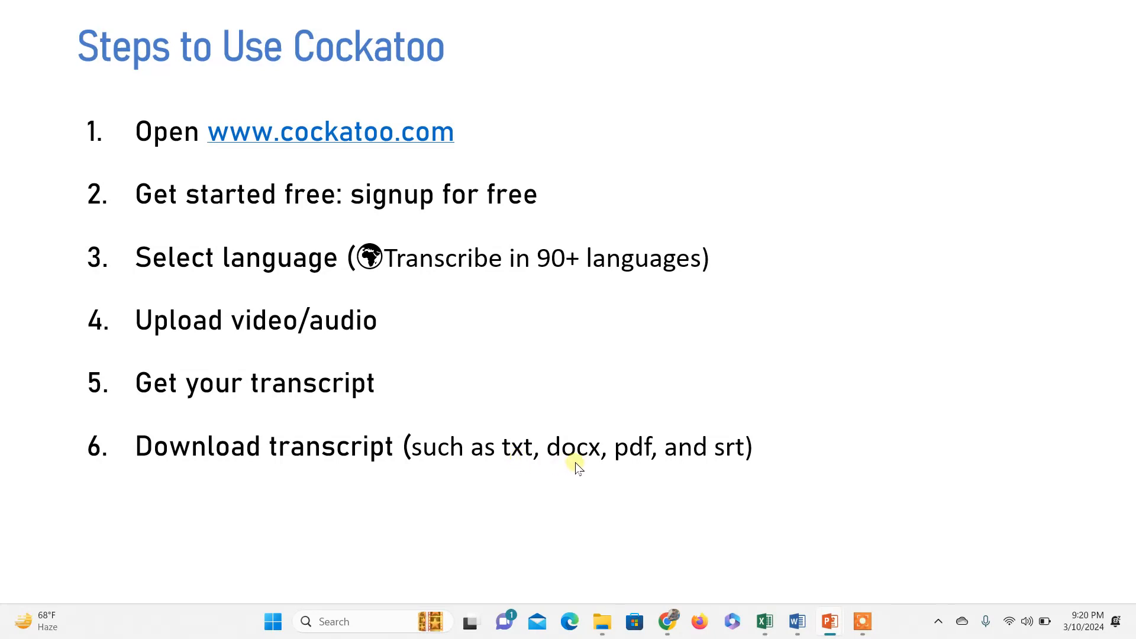
{"action": "mouse_move", "coordinate": [756, 463]}
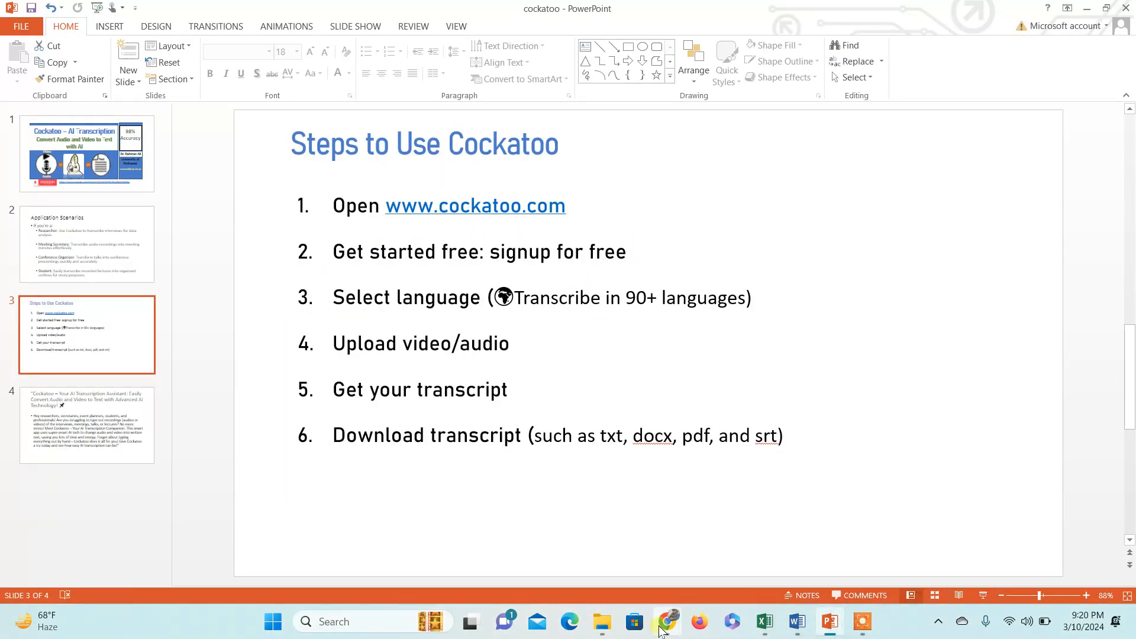
Switch from the slideshow back to the browser showing the Cockatoo transcript.
{"action": "left_click", "coordinate": [665, 621]}
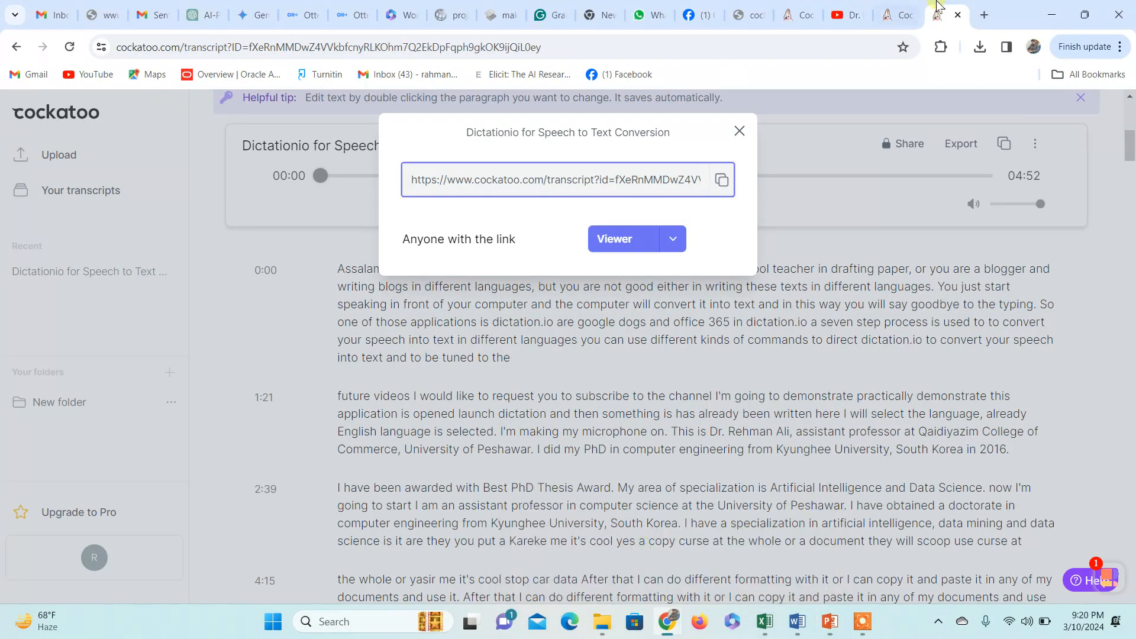
Go to the Cockatoo dashboard listing the two Dictationio transcripts.
{"action": "left_click", "coordinate": [984, 14]}
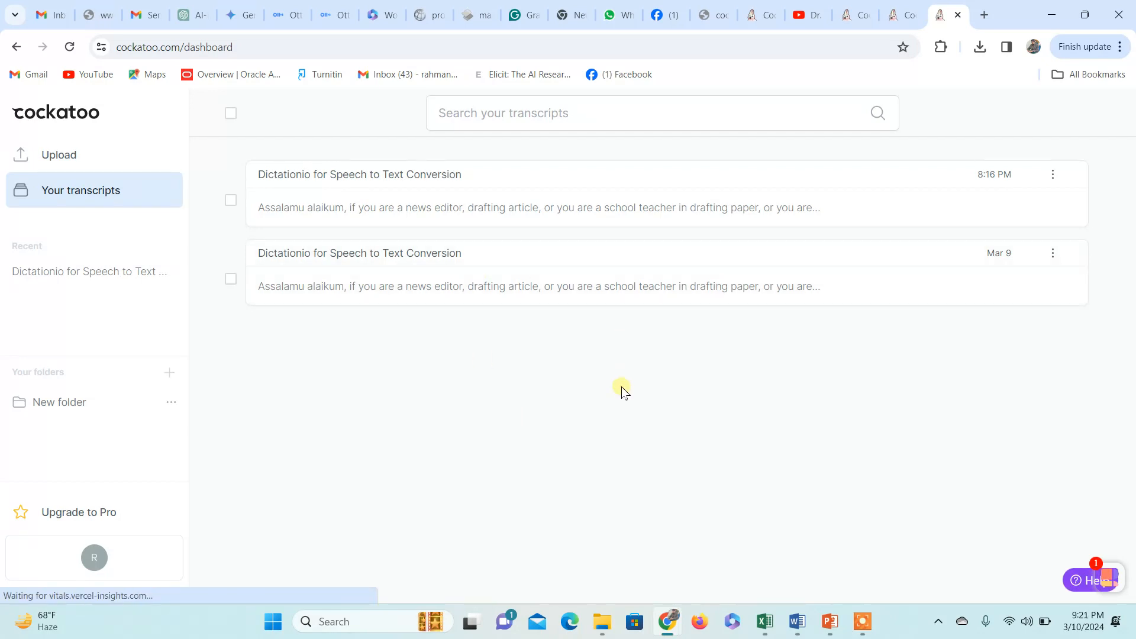
{"action": "mouse_move", "coordinate": [384, 413]}
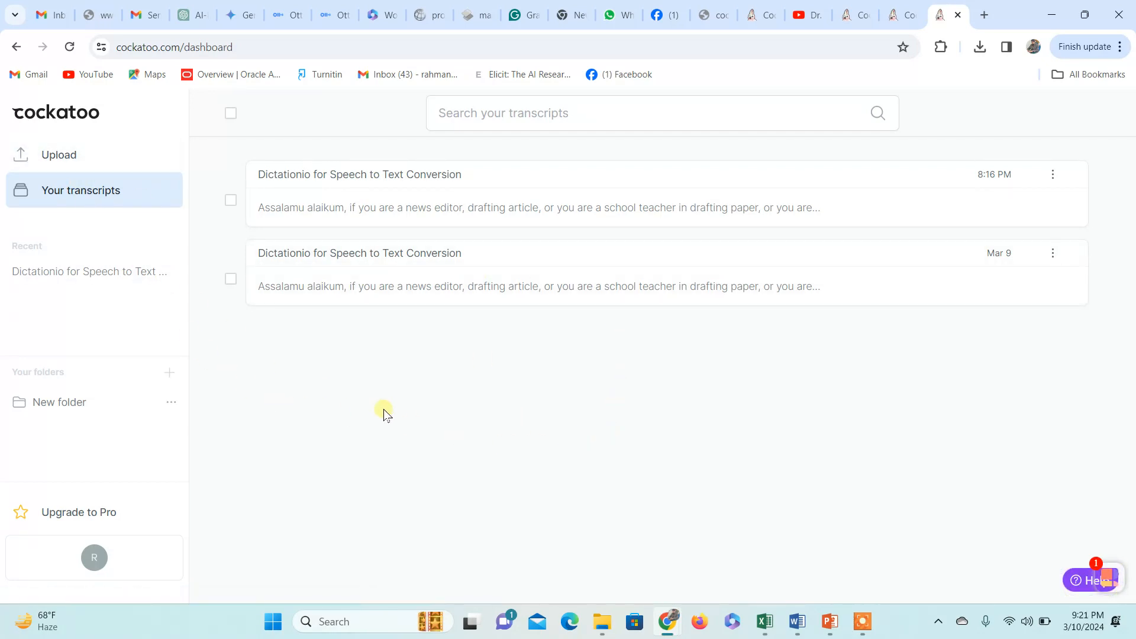
{"action": "mouse_move", "coordinate": [414, 413]}
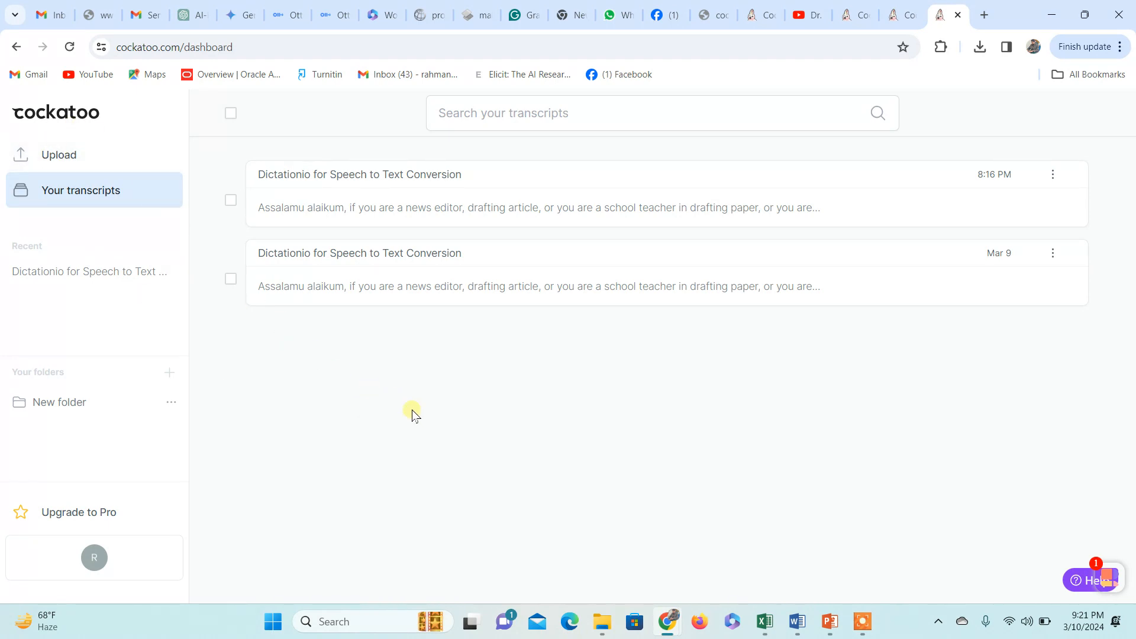
{"action": "mouse_move", "coordinate": [450, 423]}
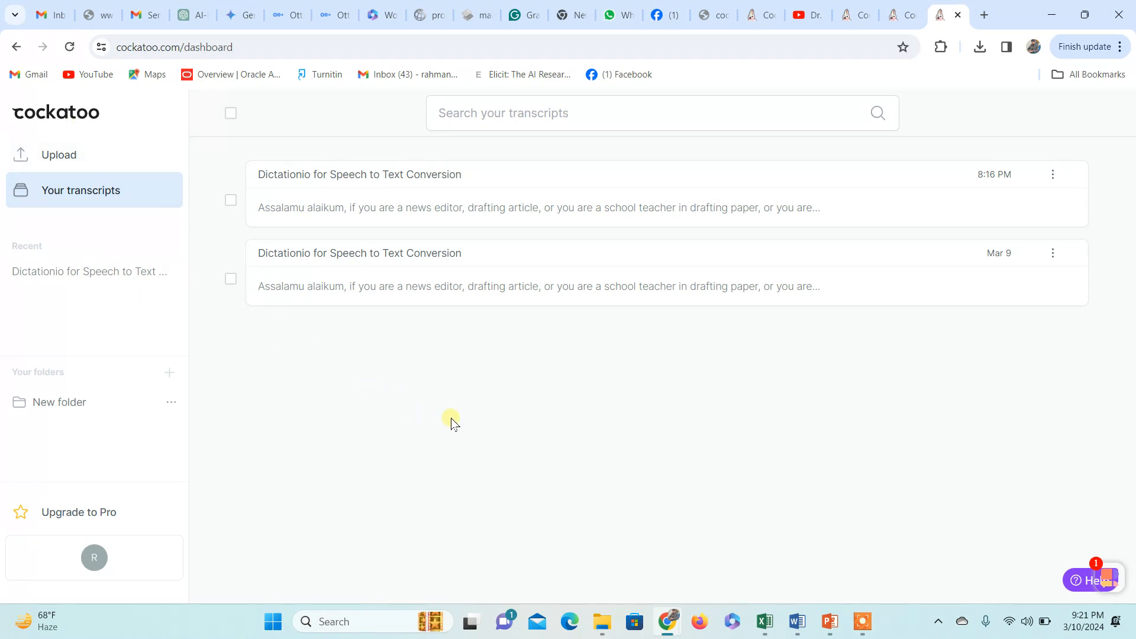
{"action": "mouse_move", "coordinate": [388, 393]}
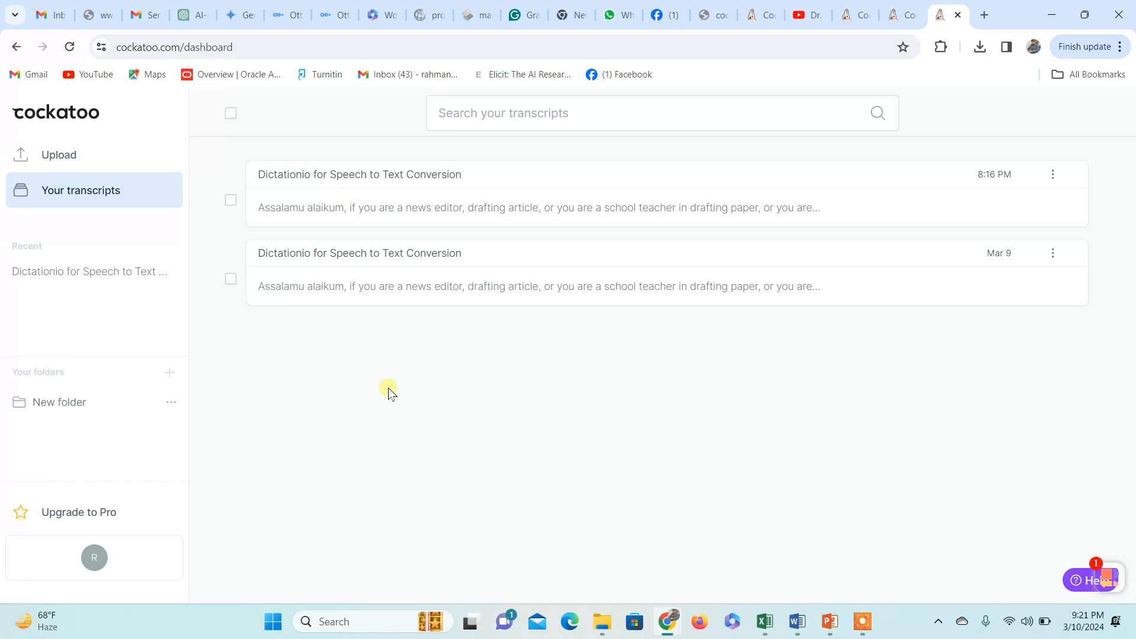
{"action": "mouse_move", "coordinate": [453, 420]}
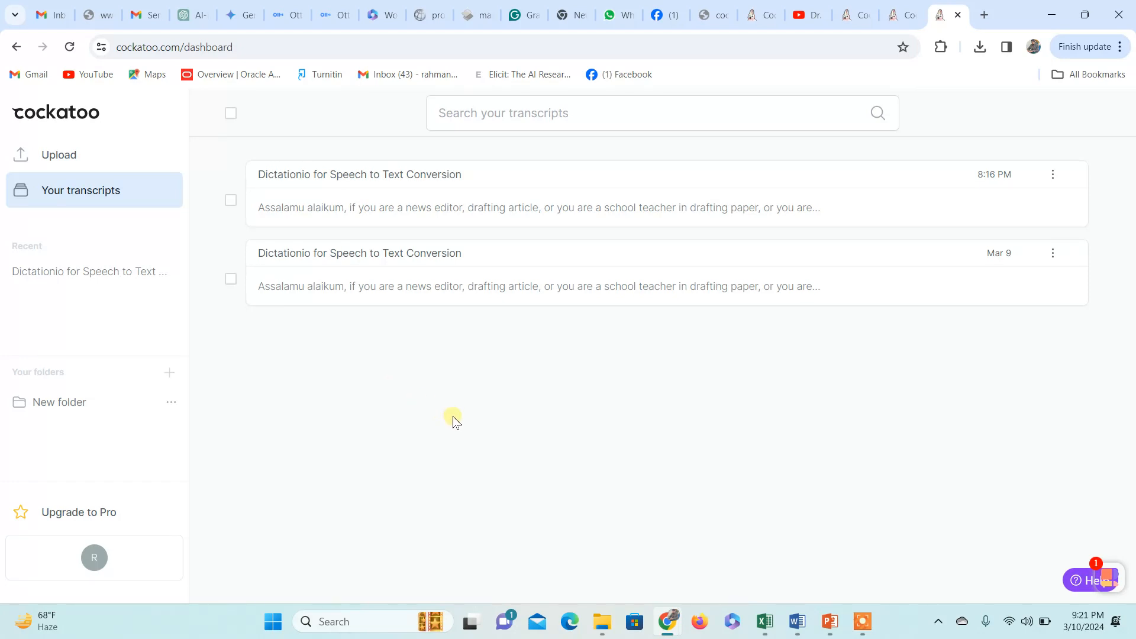
{"action": "mouse_move", "coordinate": [309, 420]}
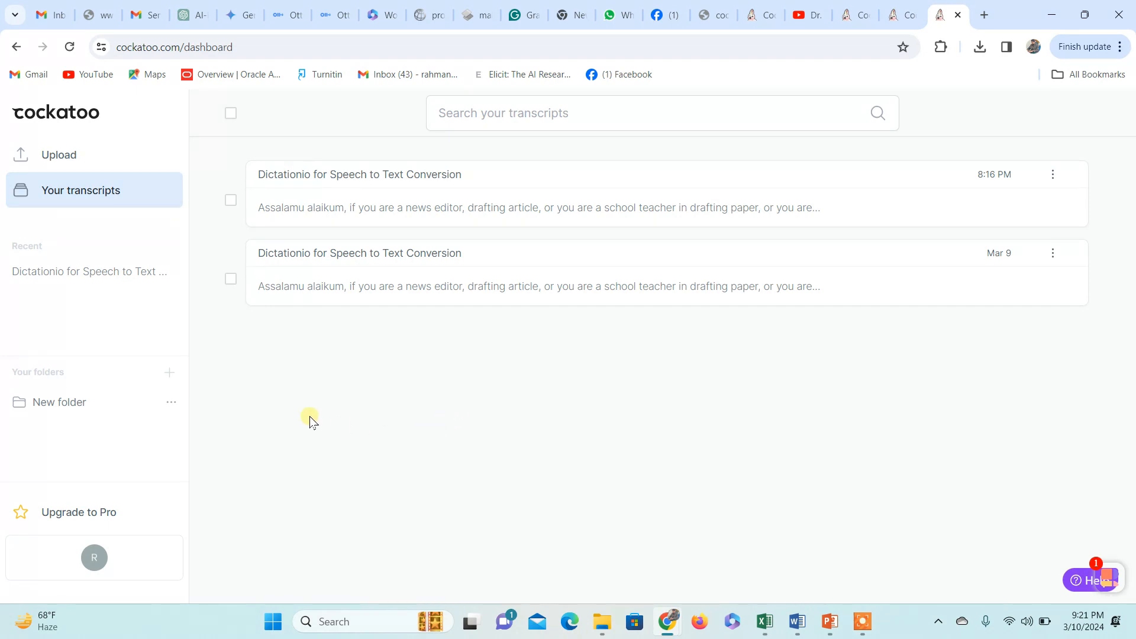
{"action": "mouse_move", "coordinate": [180, 231]}
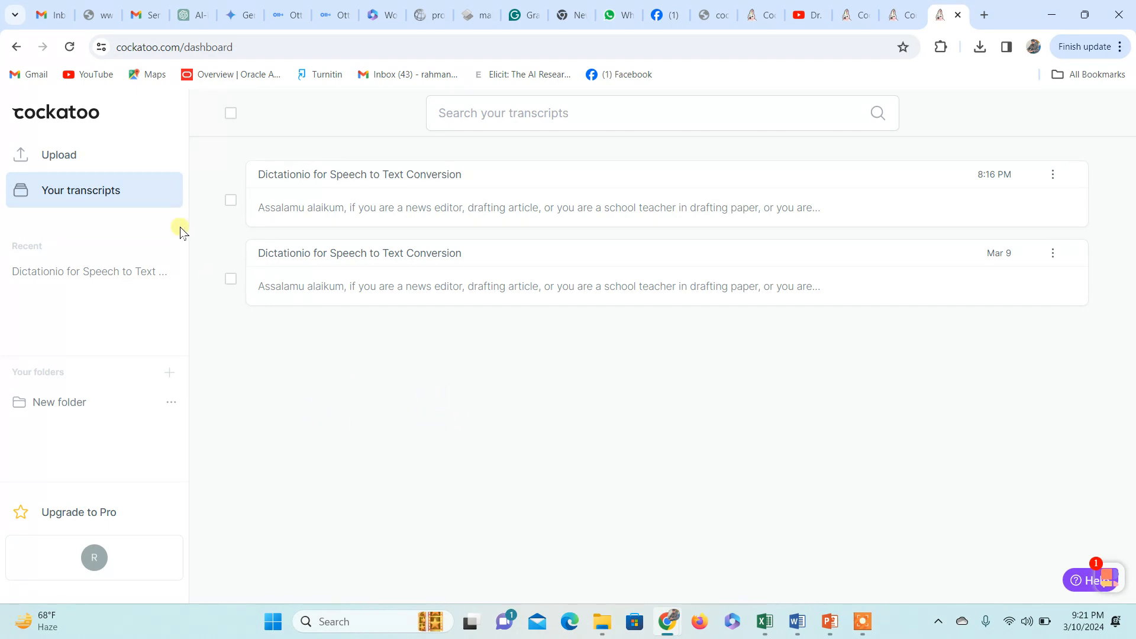
{"action": "mouse_move", "coordinate": [85, 251]}
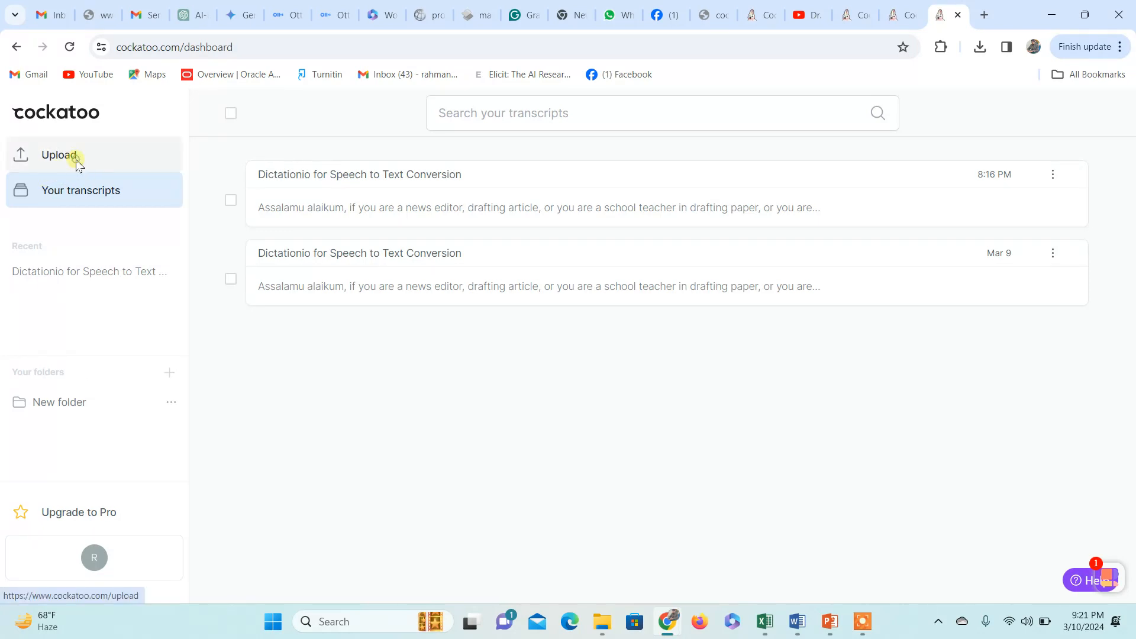
Start a new English upload and bring up the file browser for the drop area.
{"action": "left_click", "coordinate": [59, 154]}
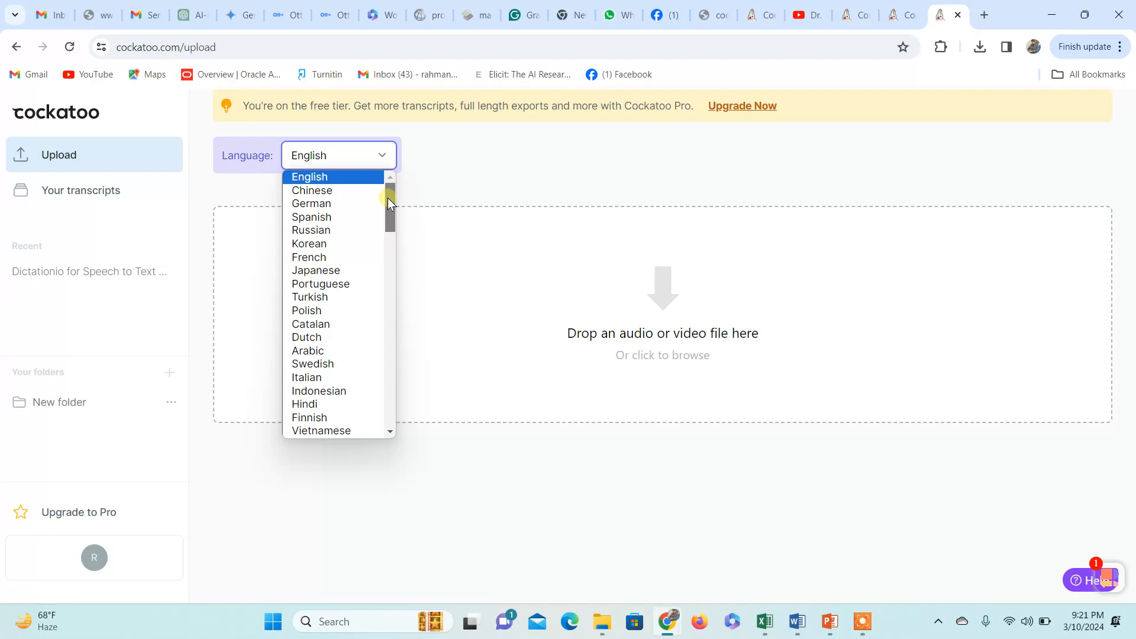
{"action": "scroll", "scroll_direction": "down", "scroll_amount": 3}
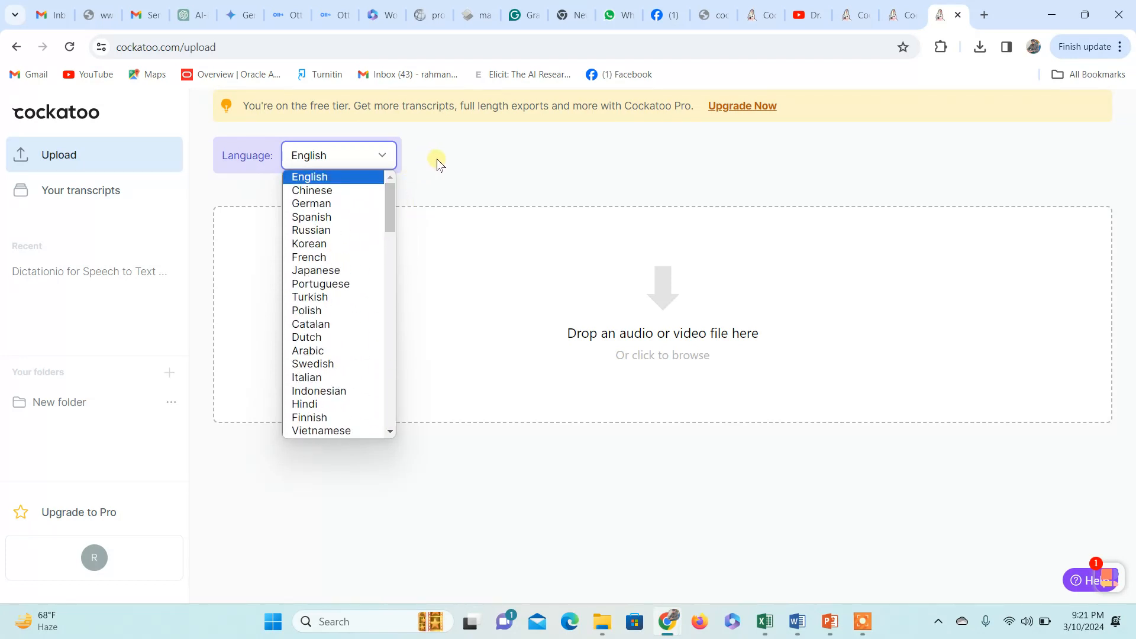
{"action": "mouse_move", "coordinate": [445, 162]}
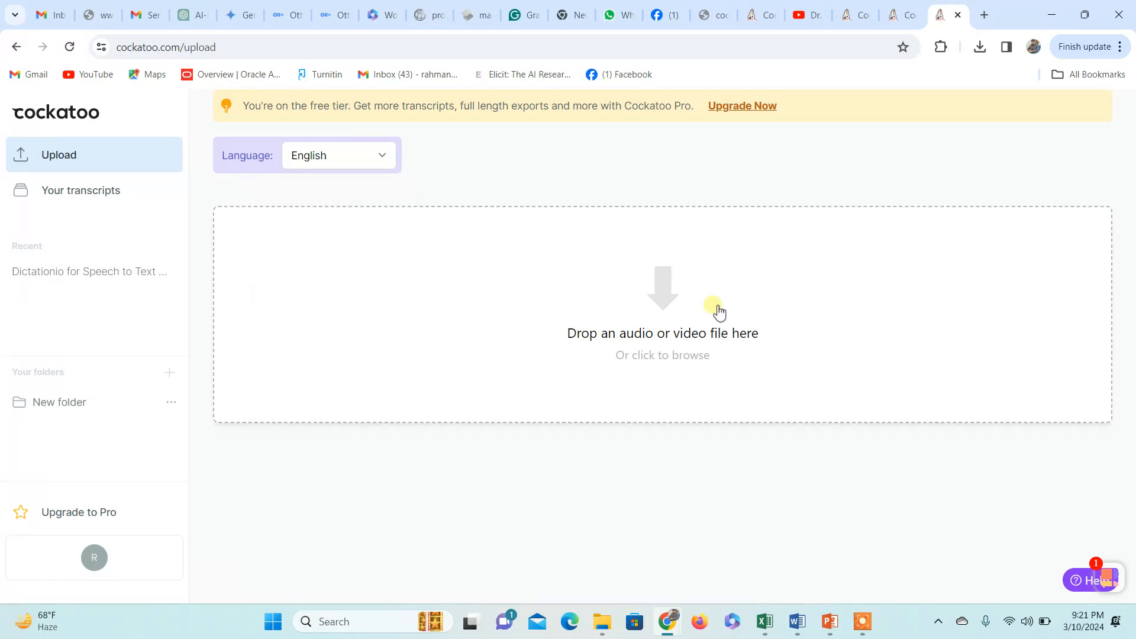
{"action": "left_click", "coordinate": [660, 341]}
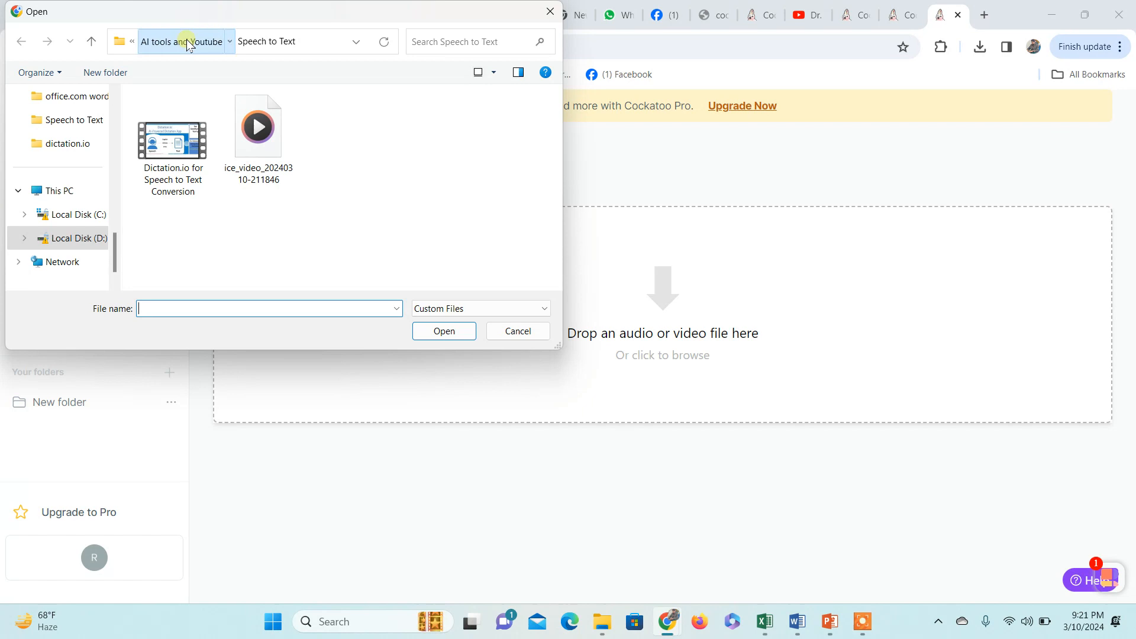
Navigate the folders to pick the ice_video_20240310-195510.webm recording for upload.
{"action": "left_click", "coordinate": [182, 40]}
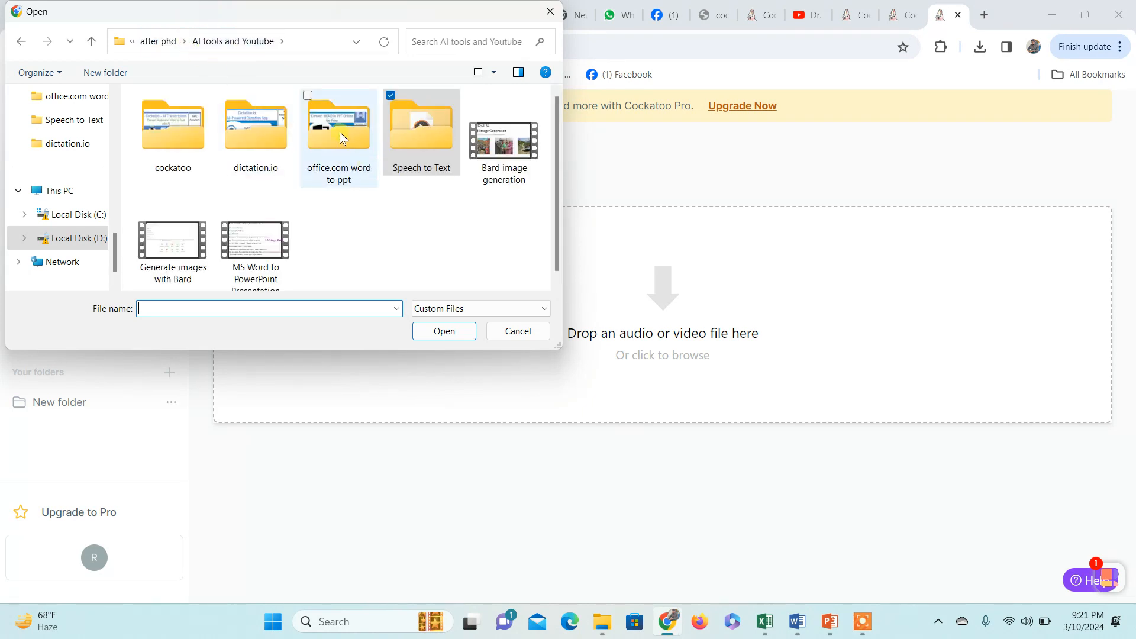
{"action": "mouse_move", "coordinate": [255, 119]}
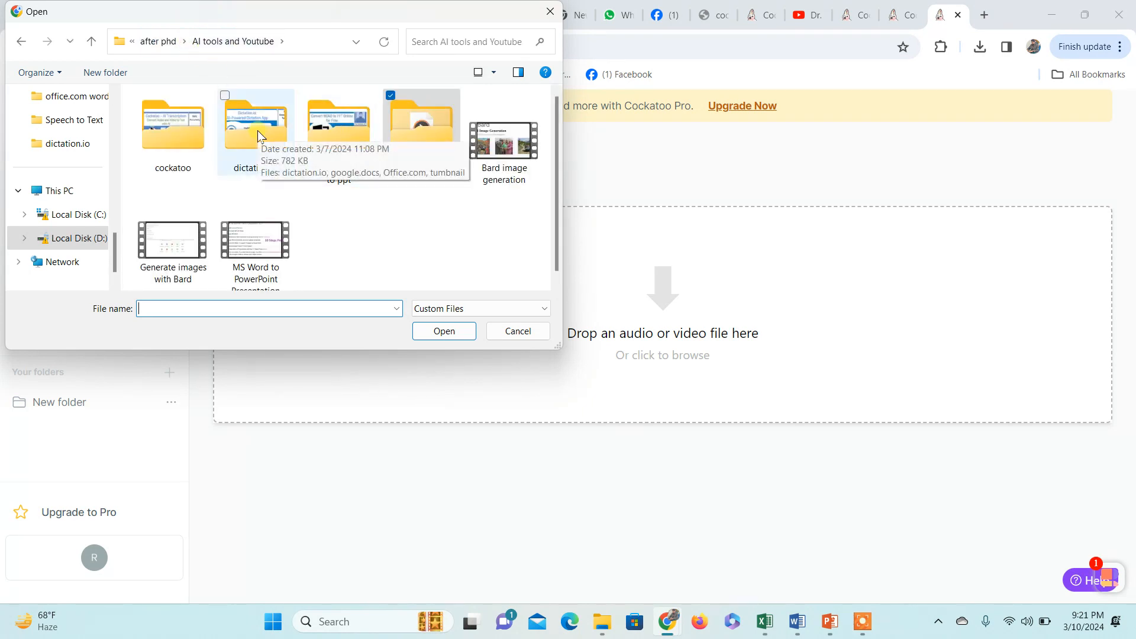
{"action": "double_click", "coordinate": [172, 124]}
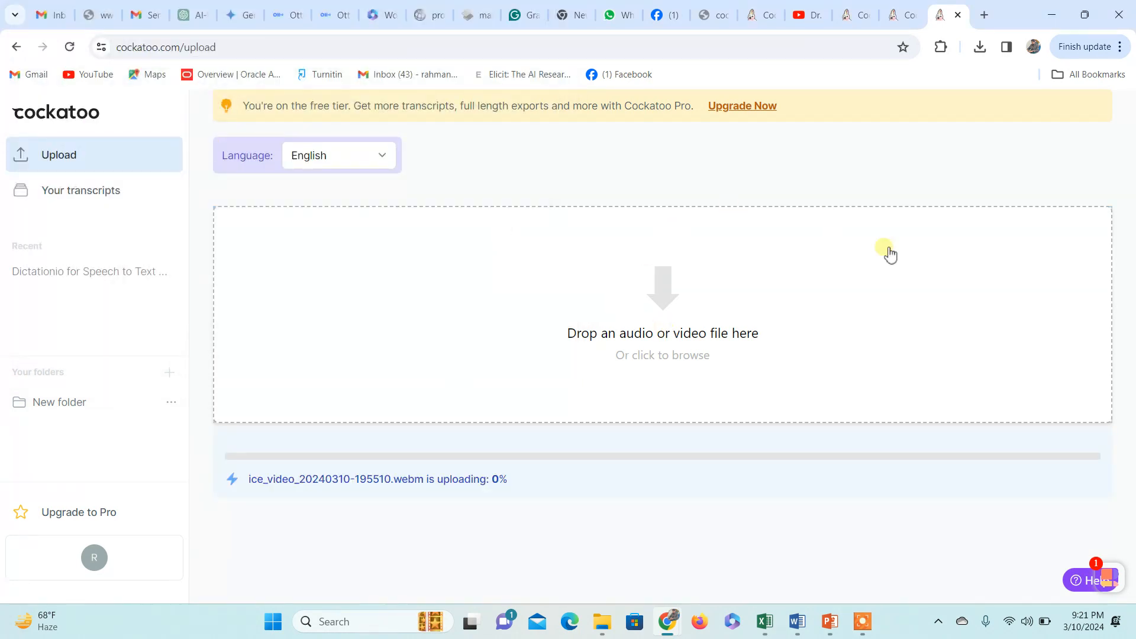
{"action": "mouse_move", "coordinate": [896, 355]}
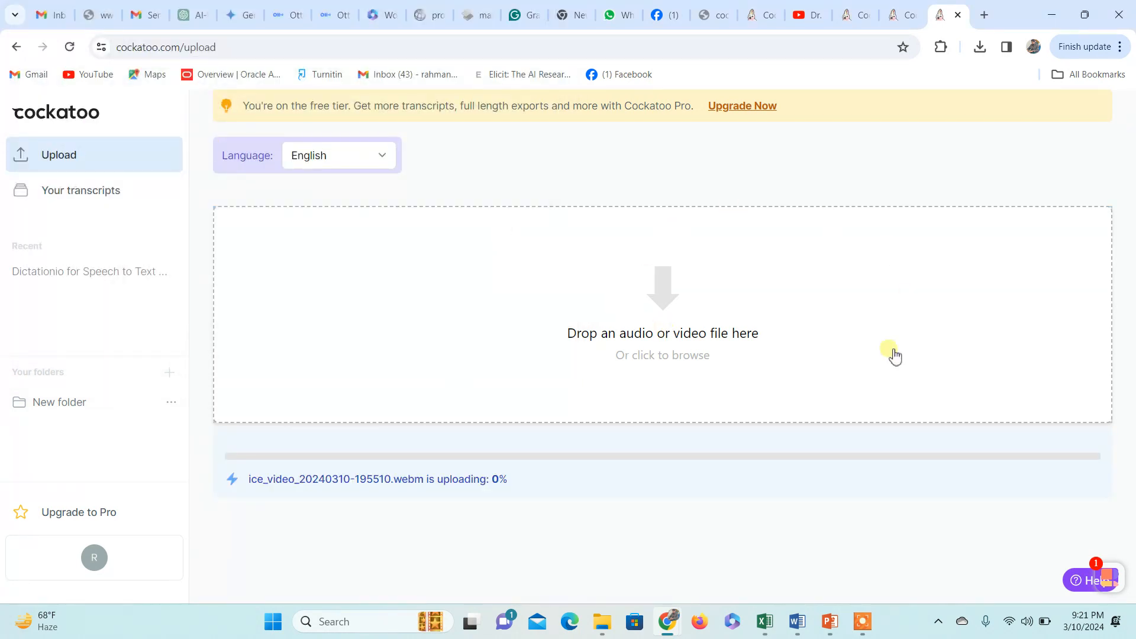
{"action": "mouse_move", "coordinate": [611, 521]}
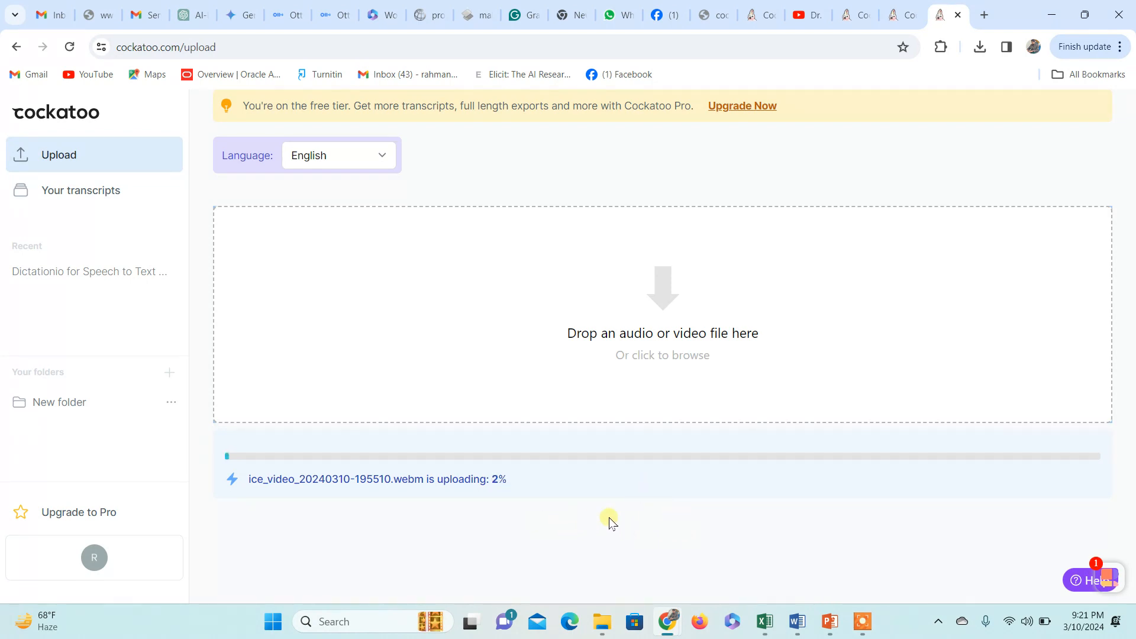
{"action": "mouse_move", "coordinate": [275, 524]}
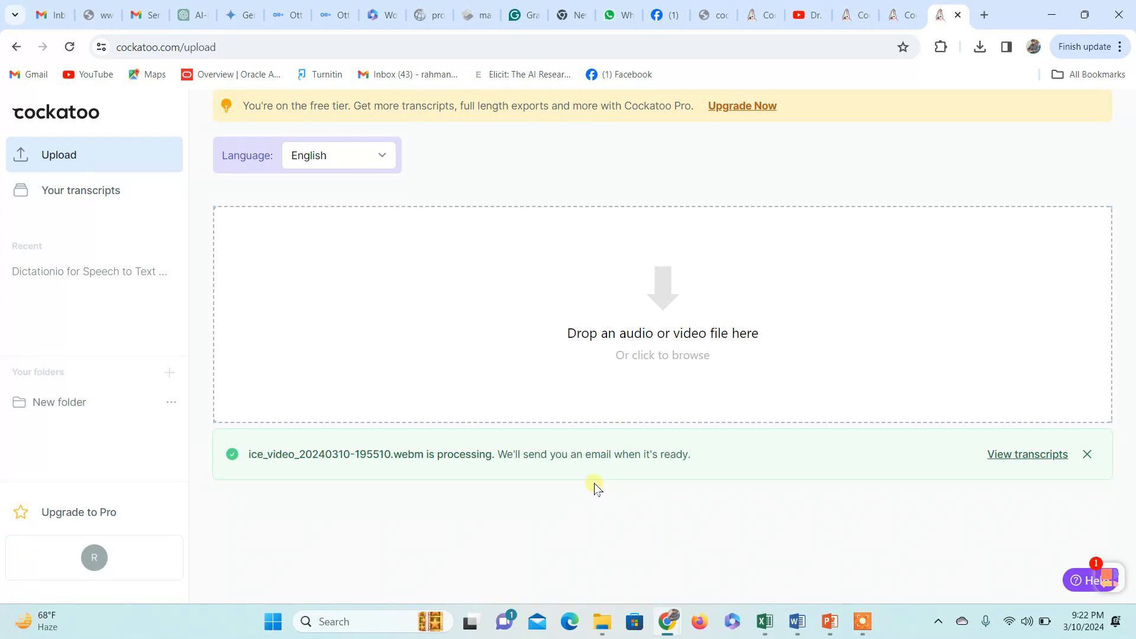
{"action": "mouse_move", "coordinate": [628, 464]}
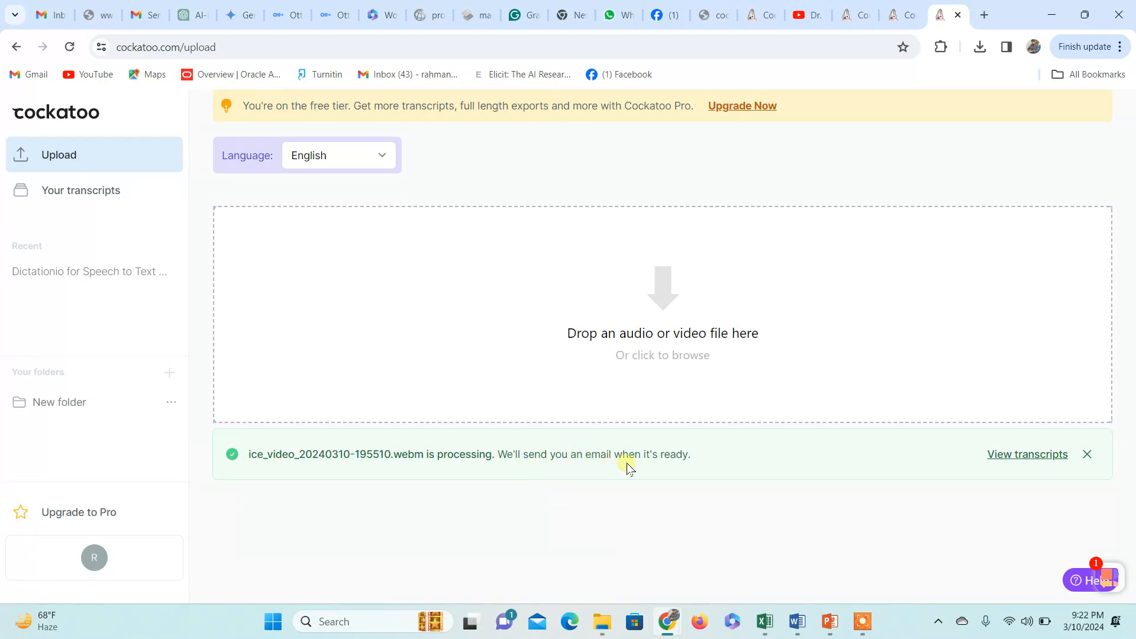
{"action": "mouse_move", "coordinate": [511, 467]}
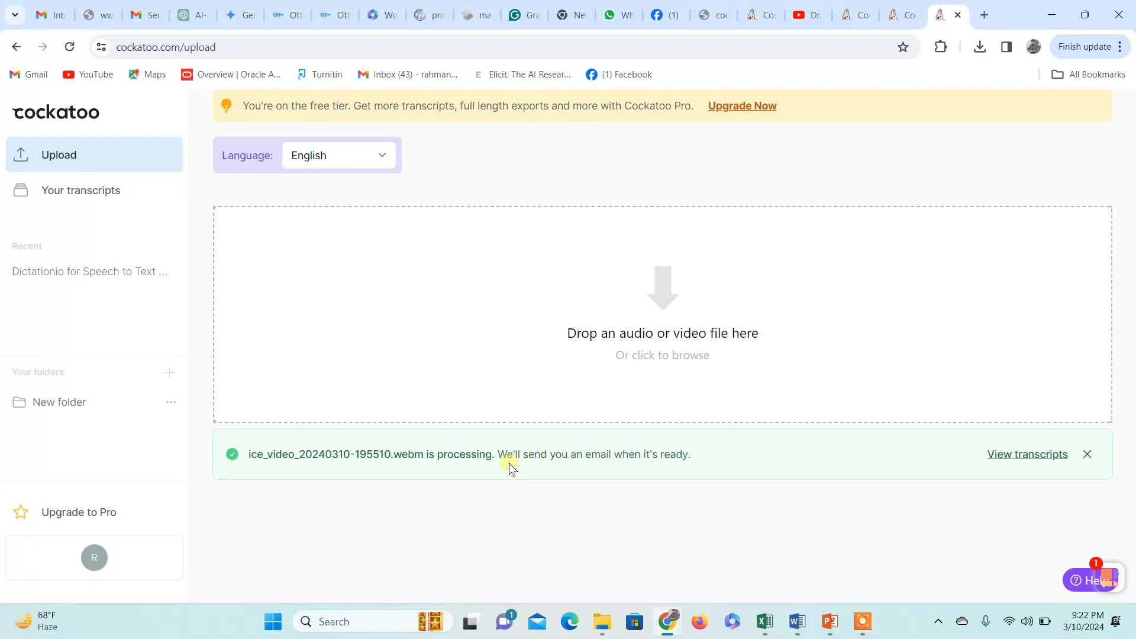
{"action": "mouse_move", "coordinate": [676, 466]}
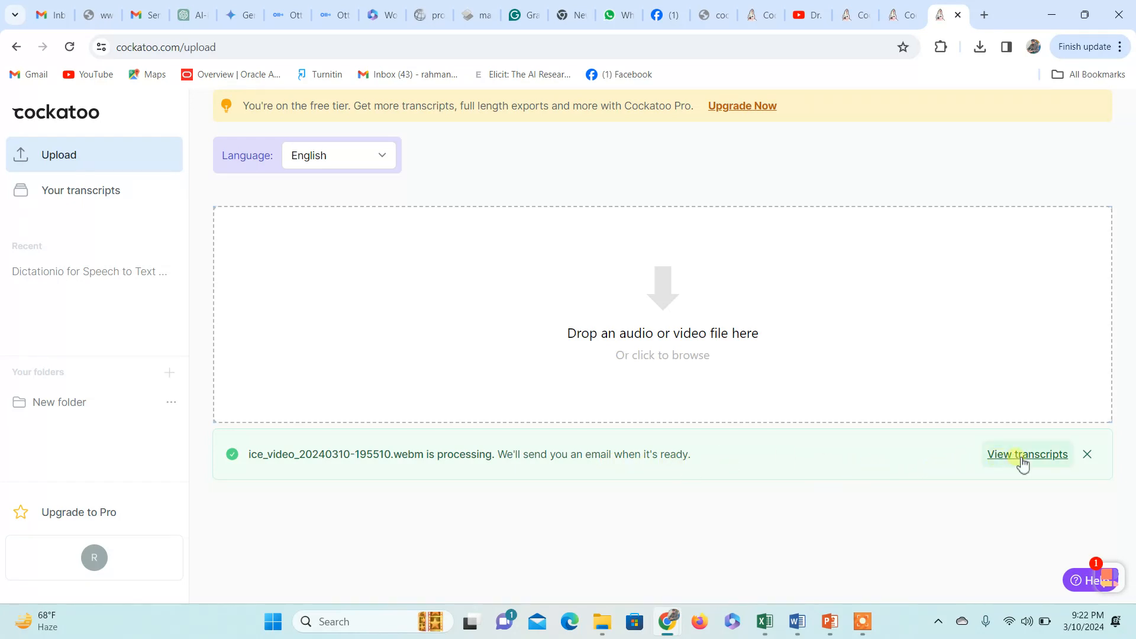
{"action": "left_click", "coordinate": [1028, 455]}
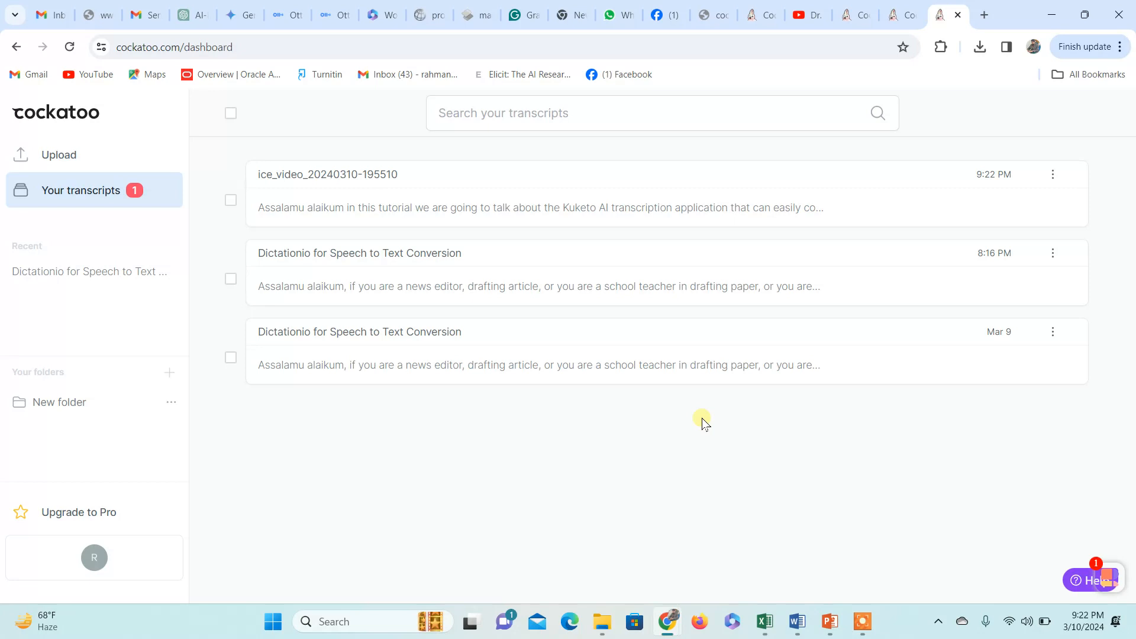
{"action": "mouse_move", "coordinate": [648, 219]}
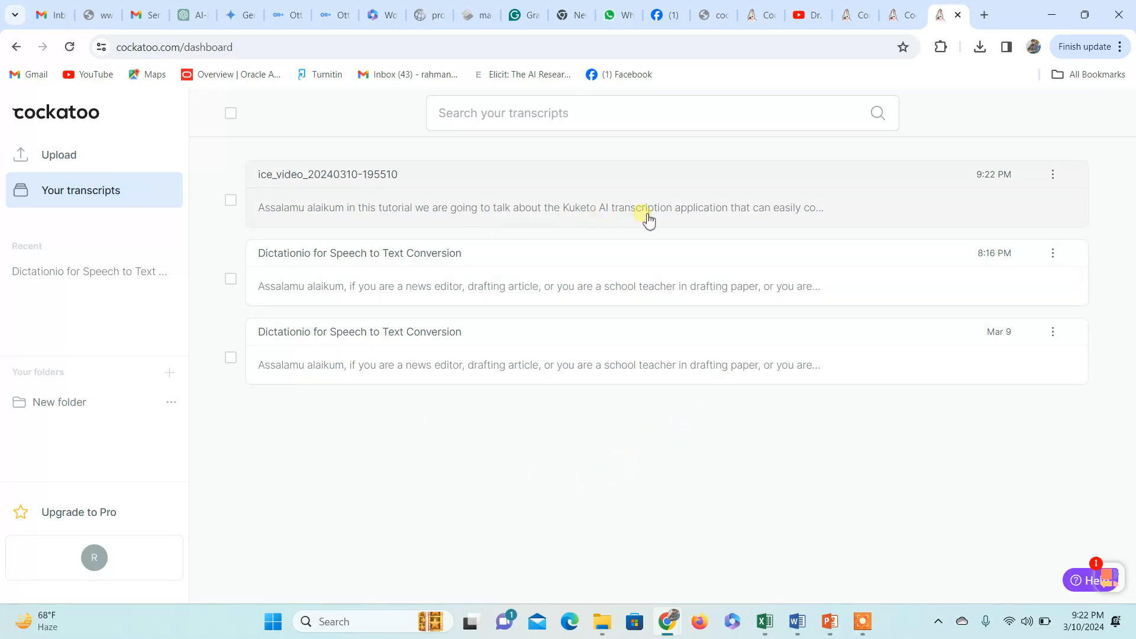
{"action": "mouse_move", "coordinate": [496, 199]}
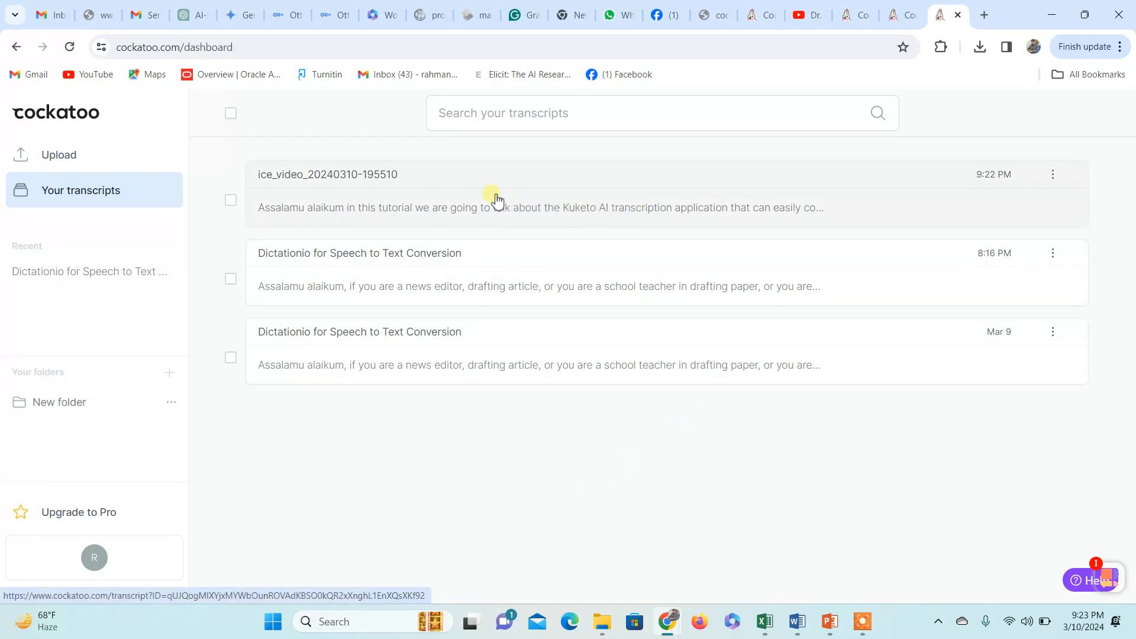
{"action": "left_click", "coordinate": [498, 191]}
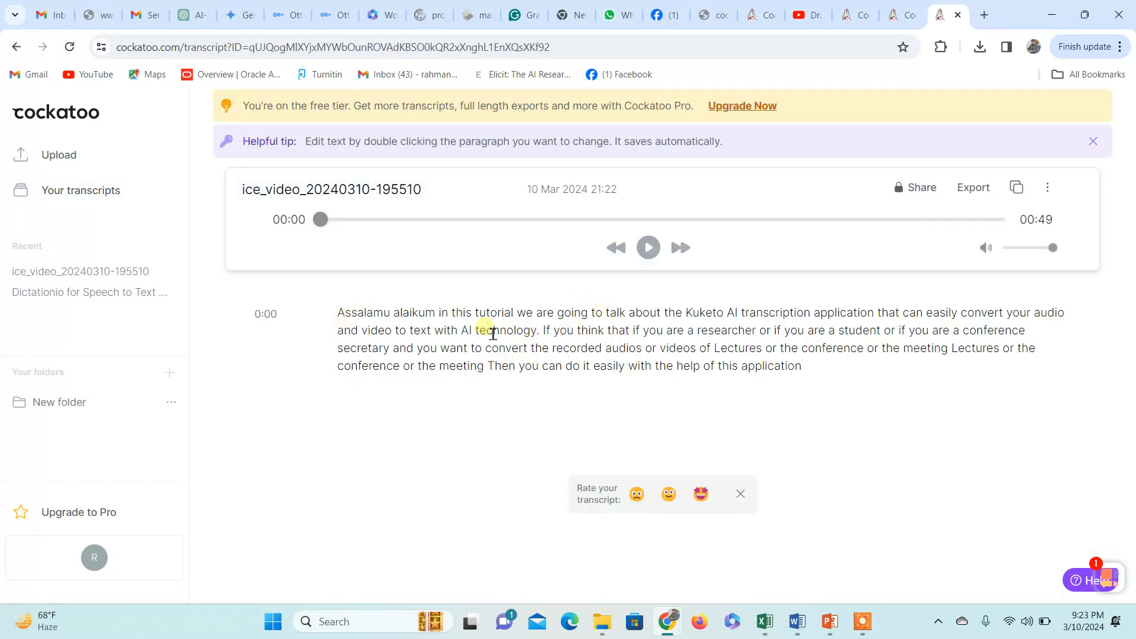
{"action": "double_click", "coordinate": [492, 335]}
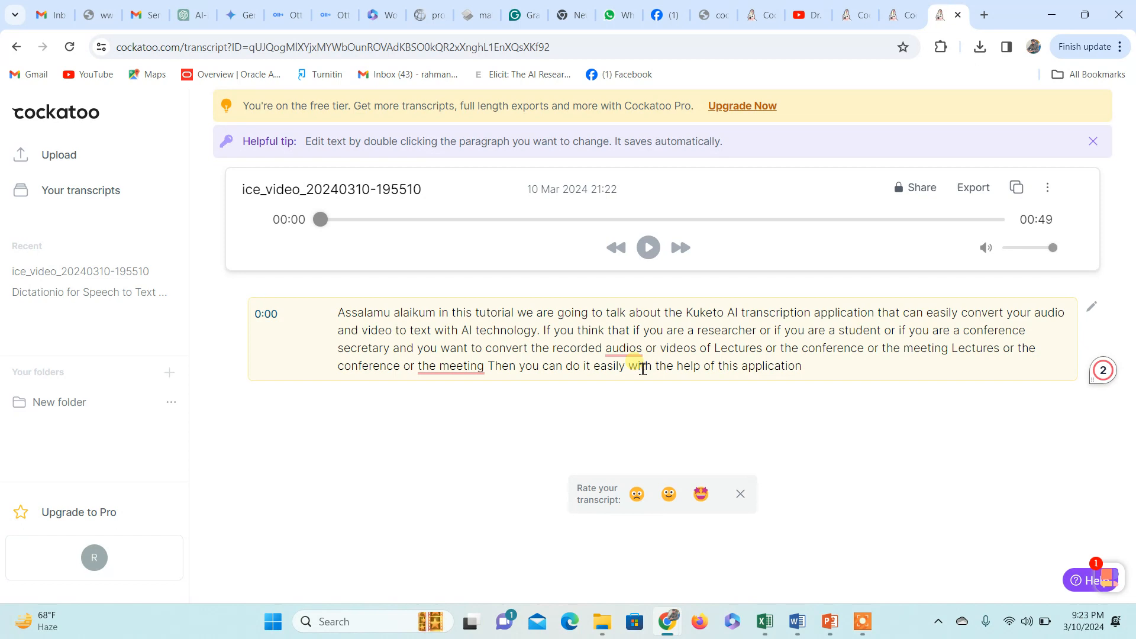
{"action": "mouse_move", "coordinate": [296, 407]}
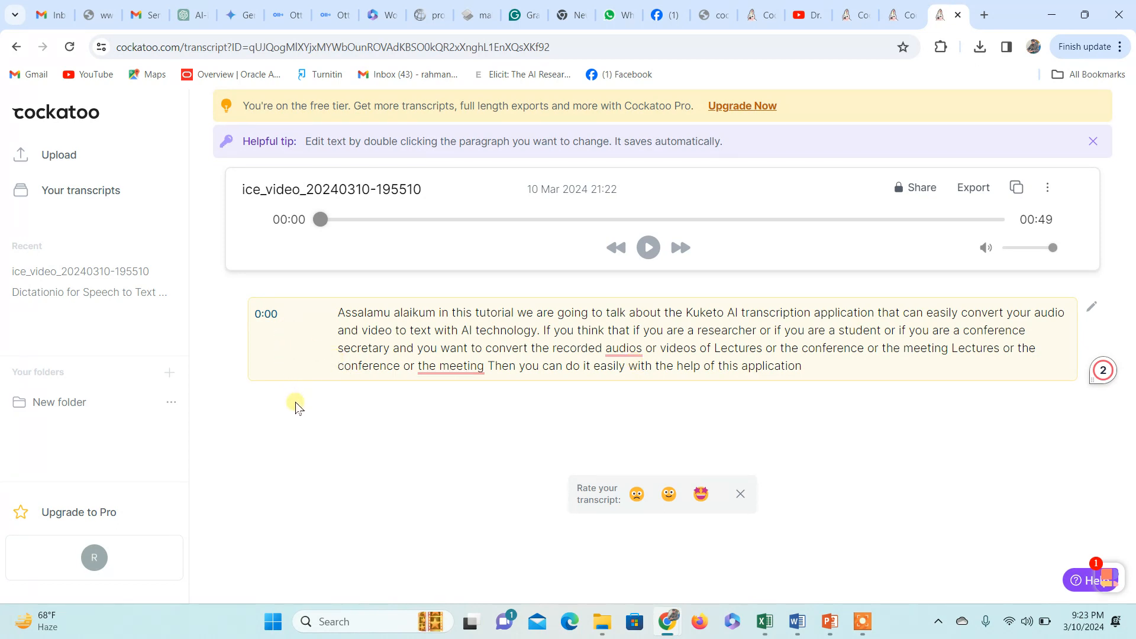
{"action": "mouse_move", "coordinate": [311, 427]}
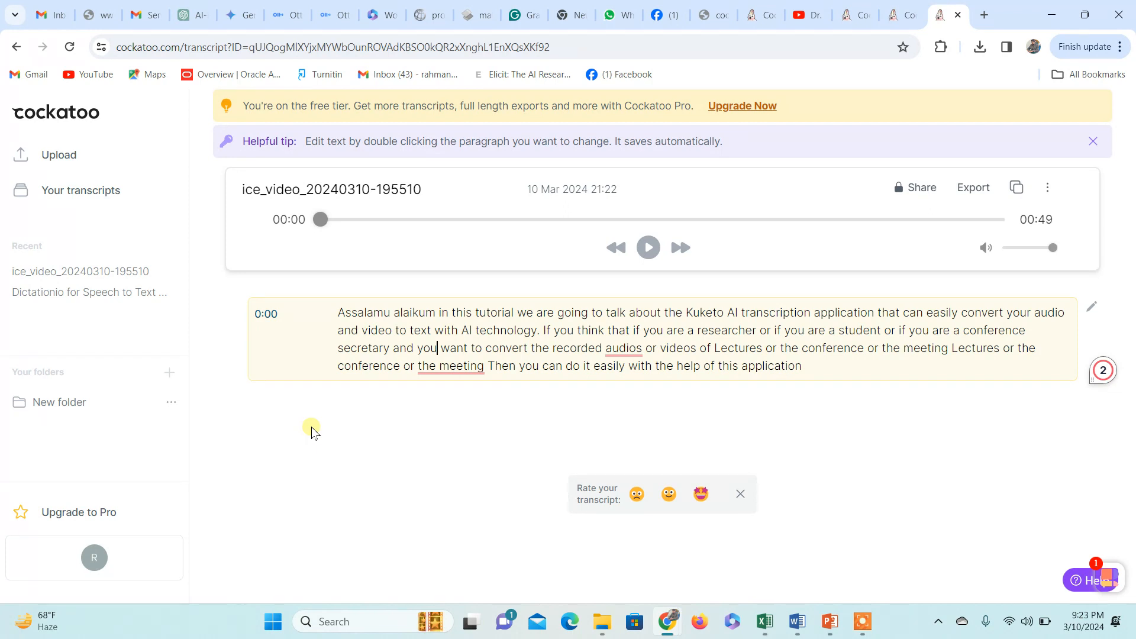
{"action": "mouse_move", "coordinate": [261, 442]}
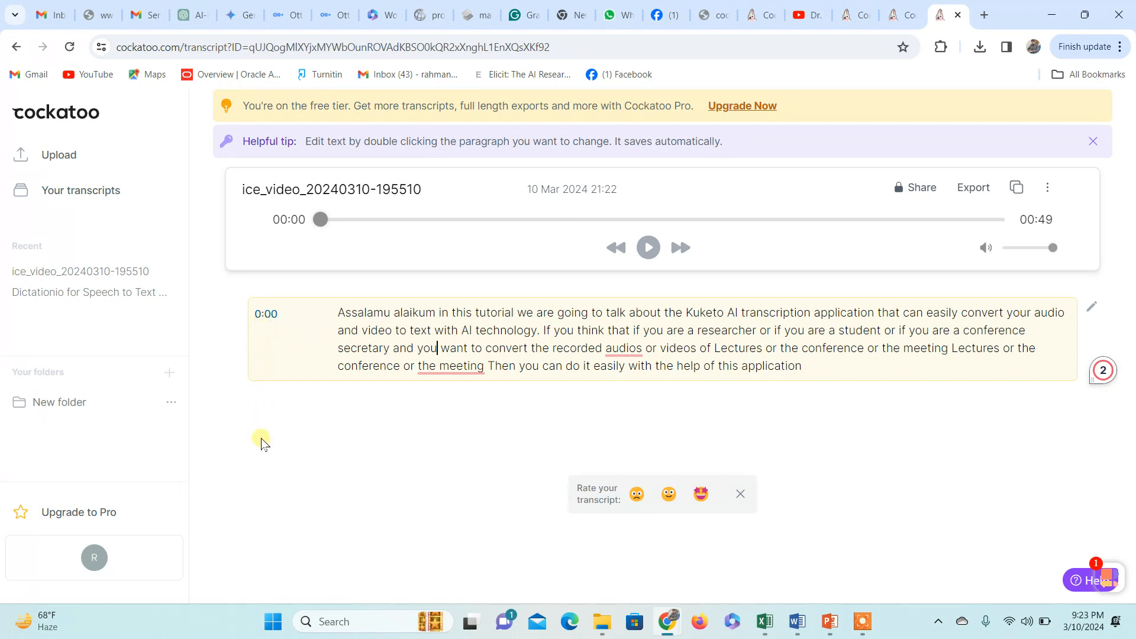
{"action": "mouse_move", "coordinate": [973, 187]}
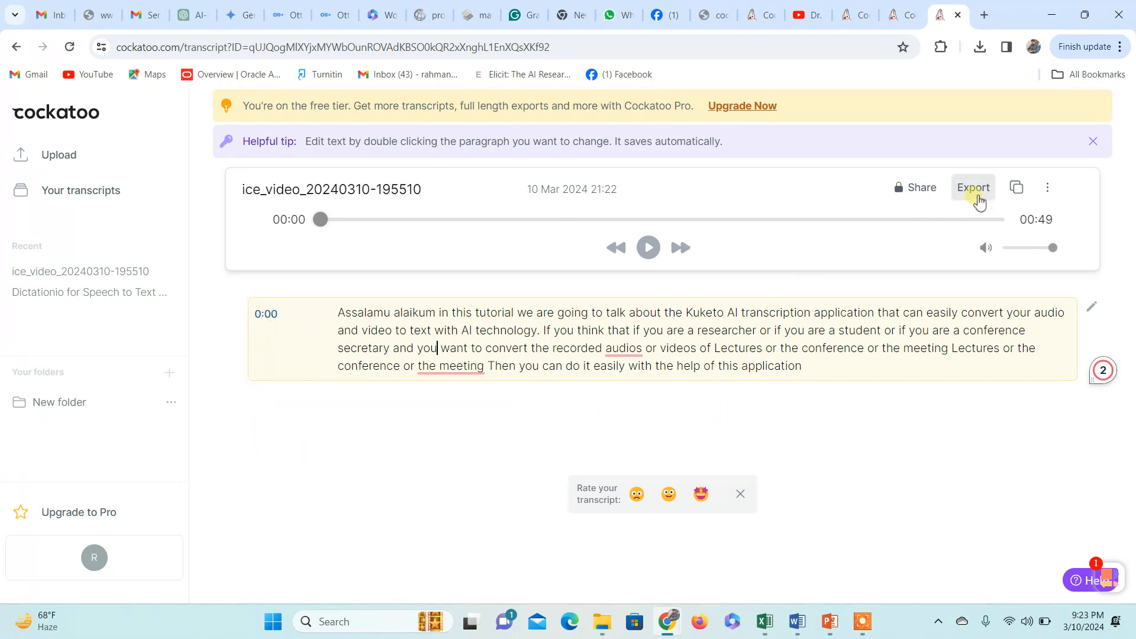
Export the transcript as a txt file with timestamps and paragraphs, then view the downloaded file.
{"action": "left_click", "coordinate": [973, 187]}
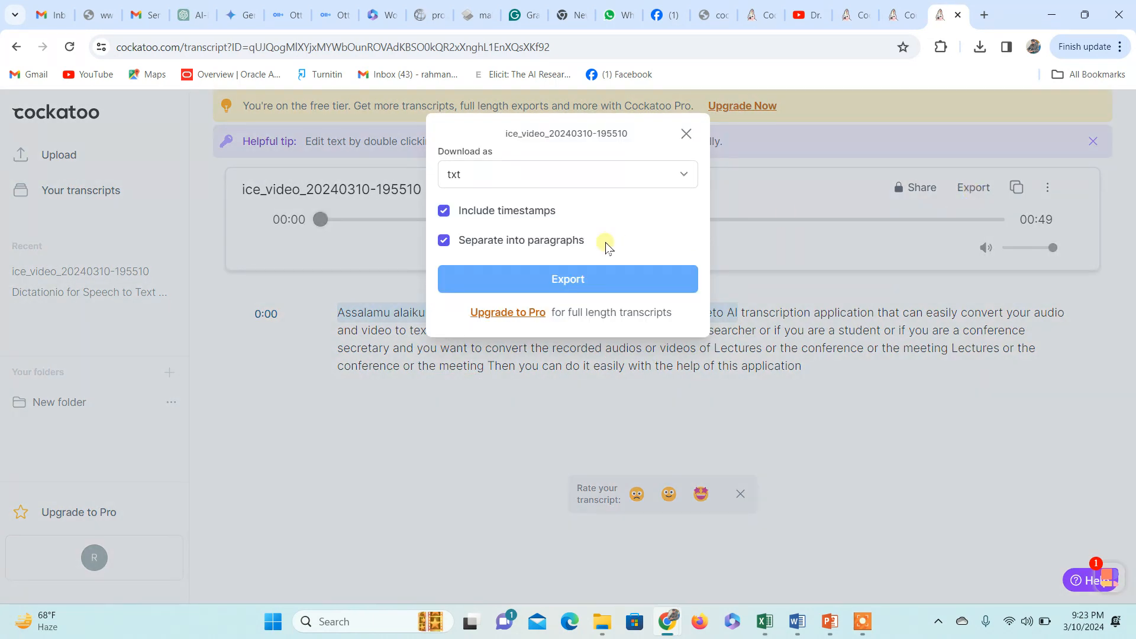
{"action": "left_click", "coordinate": [682, 174]}
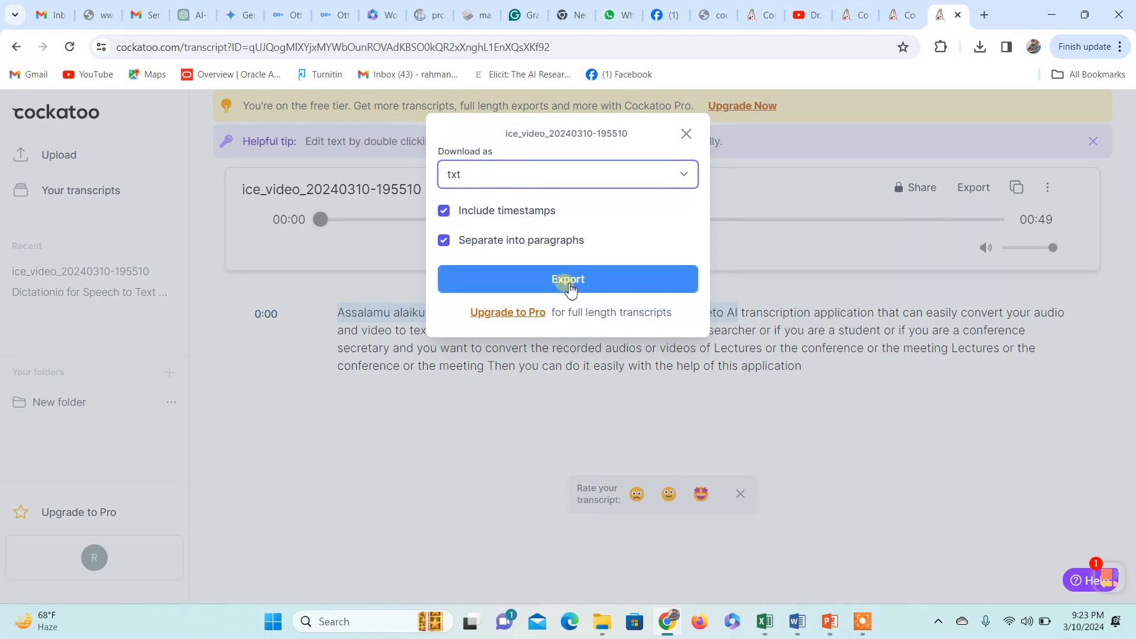
{"action": "left_click", "coordinate": [567, 280]}
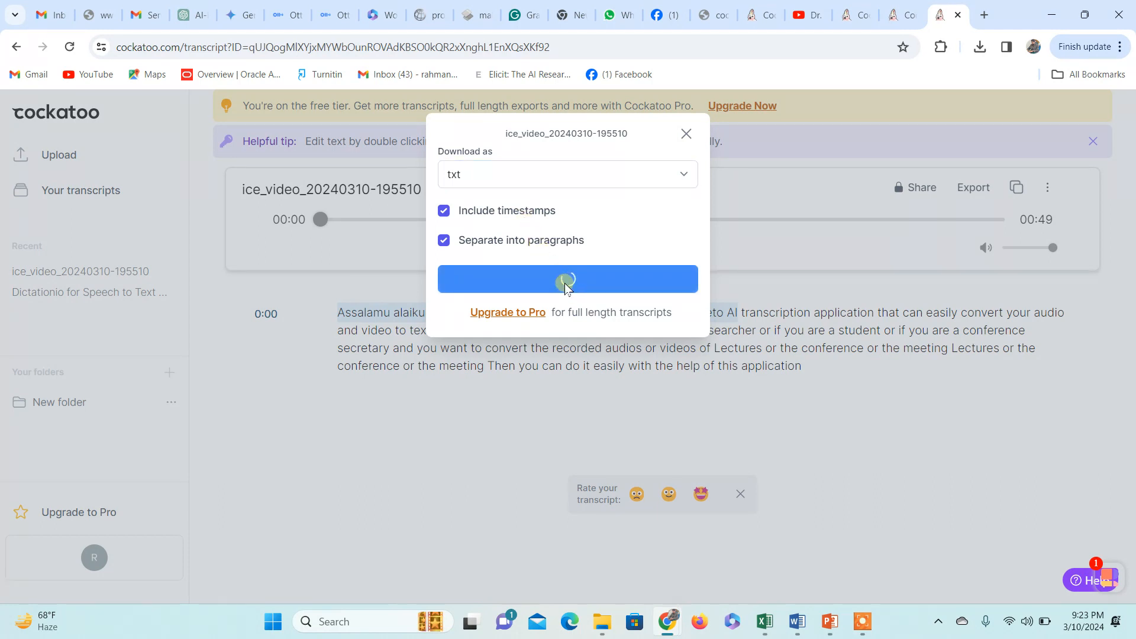
{"action": "left_click", "coordinate": [567, 279]}
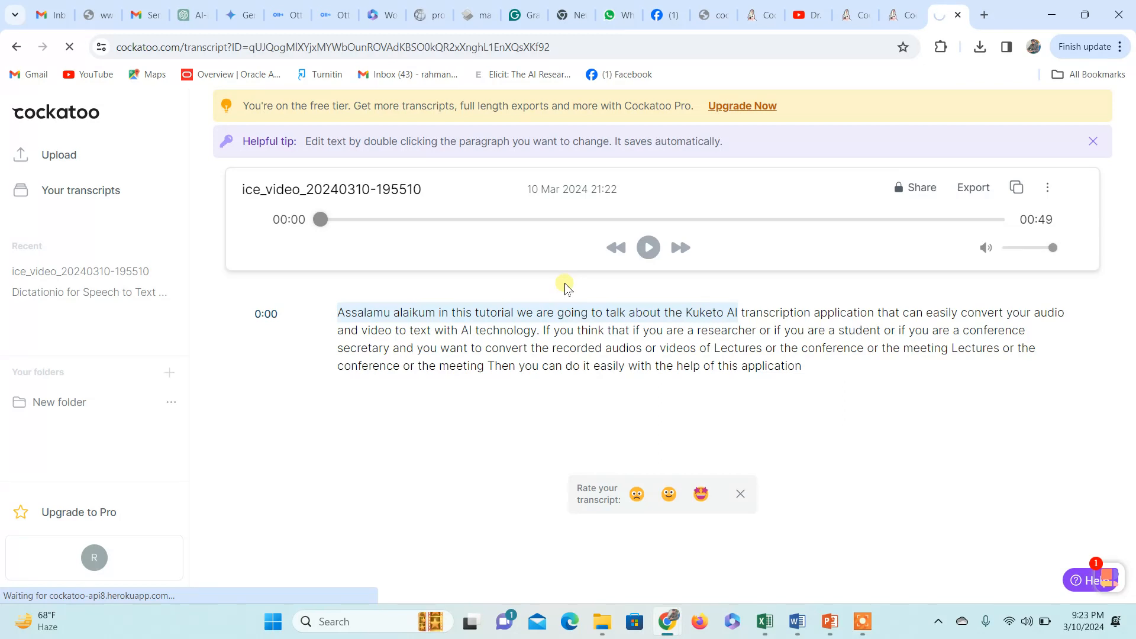
{"action": "left_click", "coordinate": [980, 46]}
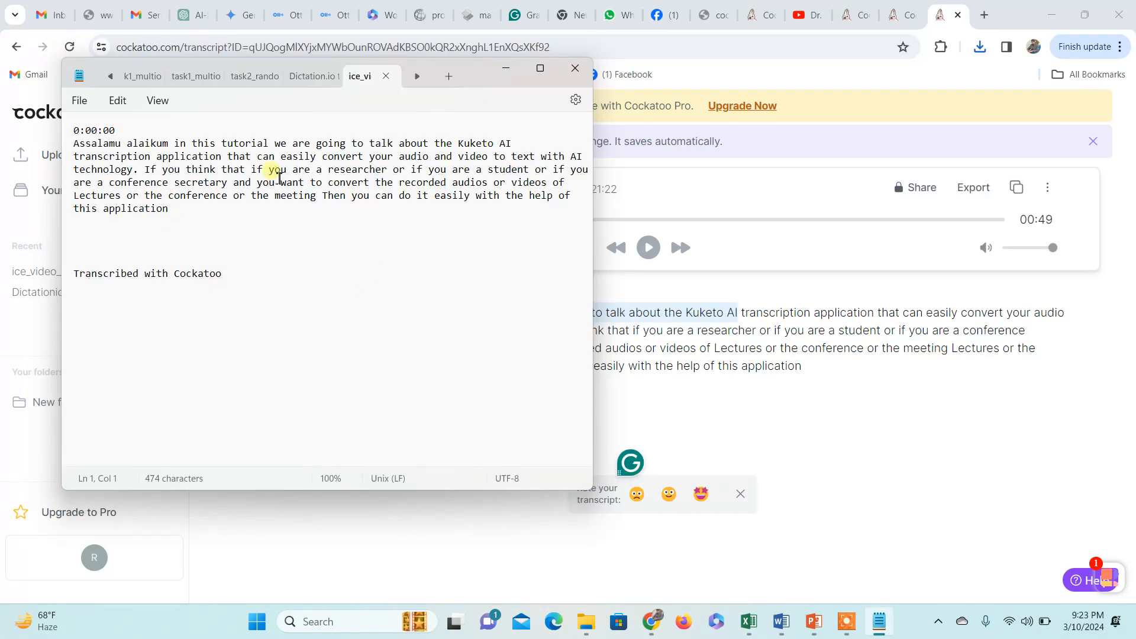
{"action": "mouse_move", "coordinate": [395, 176]}
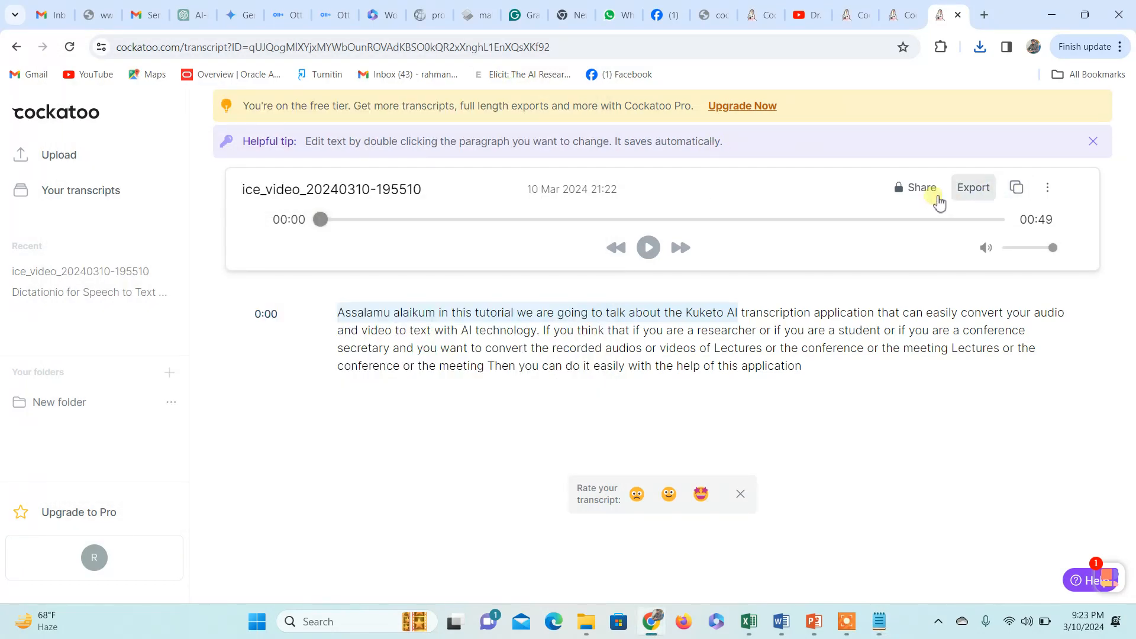
Share the ice_video transcript so anyone with the link has Viewer access.
{"action": "left_click", "coordinate": [921, 187]}
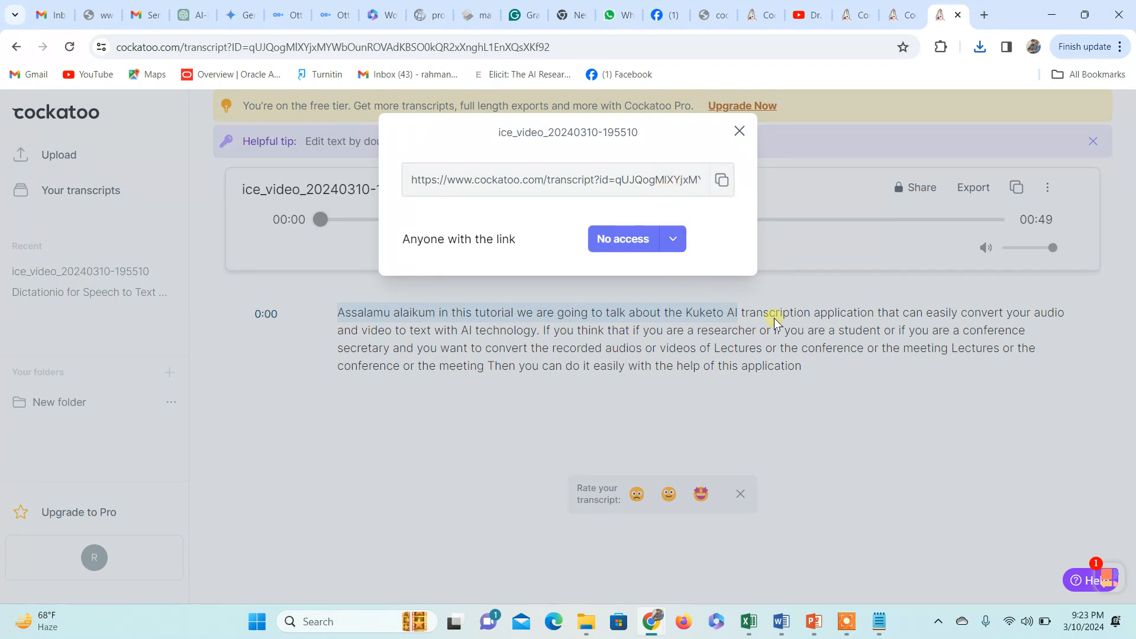
{"action": "mouse_move", "coordinate": [717, 240]}
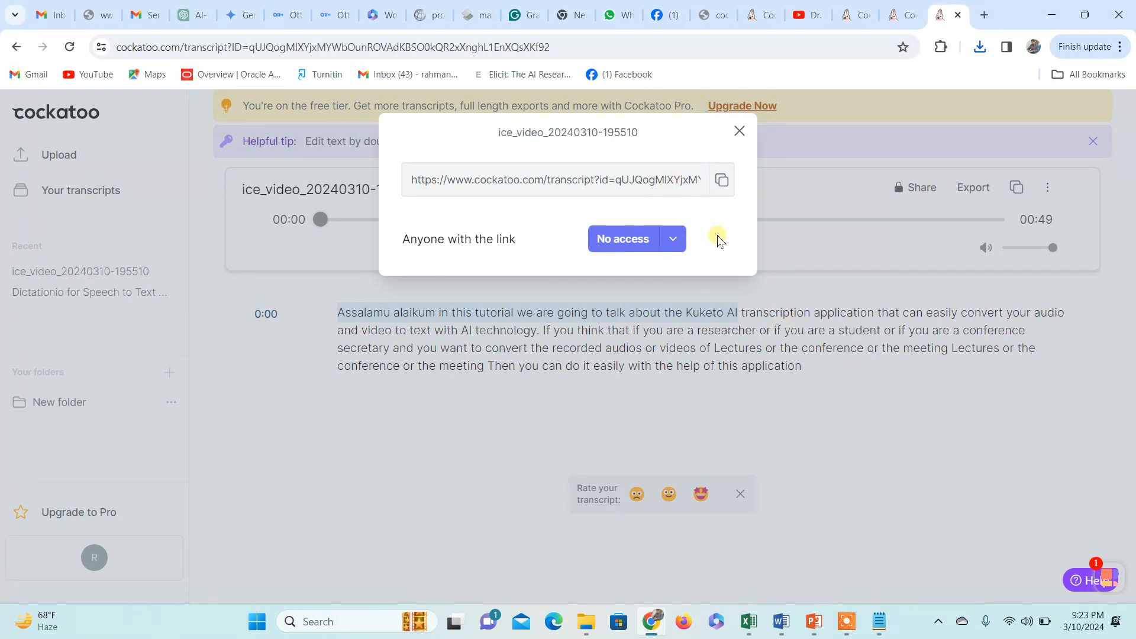
{"action": "mouse_move", "coordinate": [730, 260]}
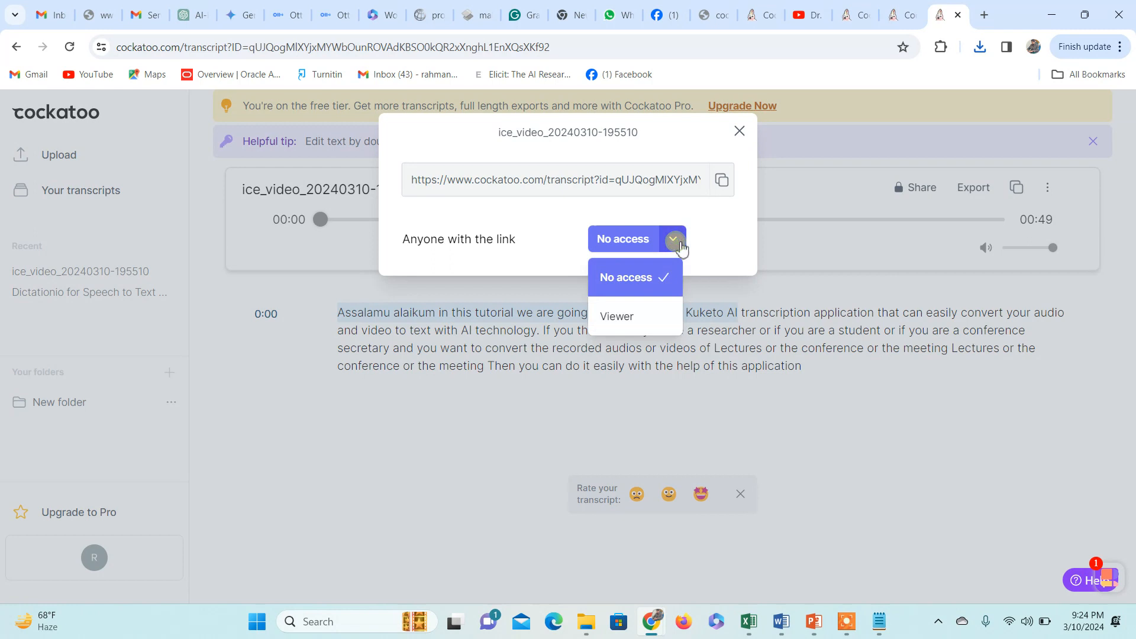
{"action": "left_click", "coordinate": [617, 316]}
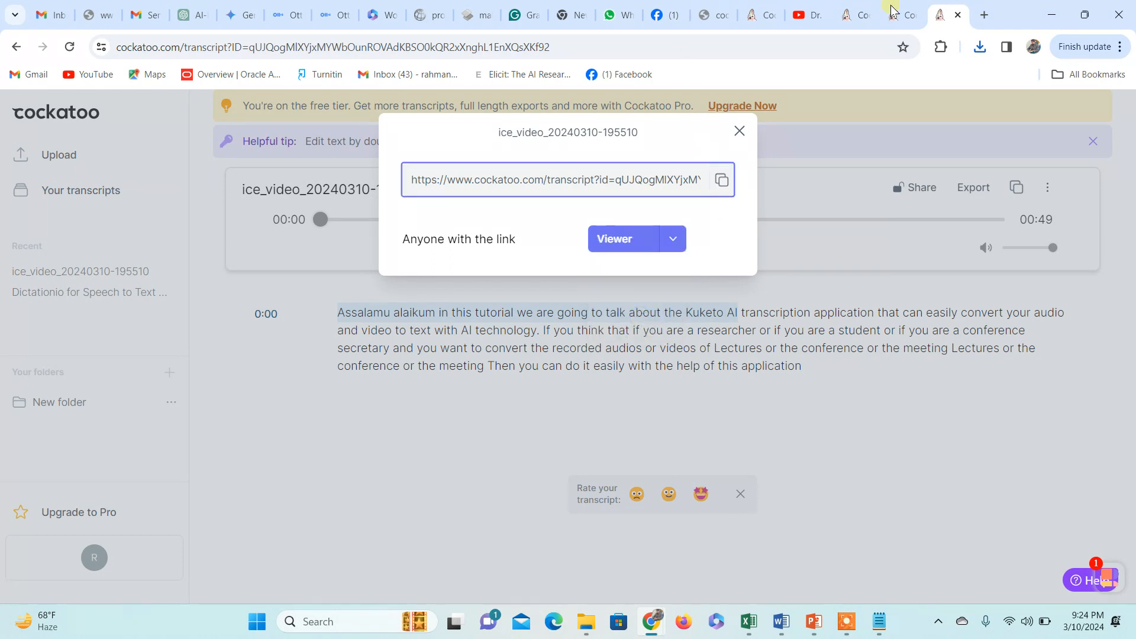
{"action": "mouse_move", "coordinate": [831, 403]}
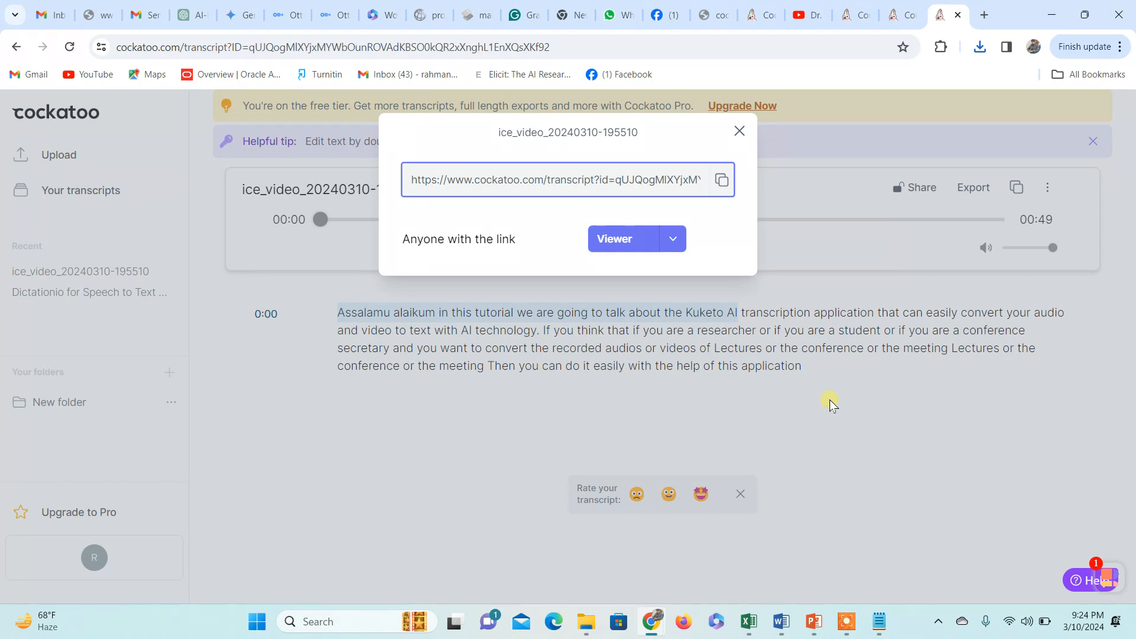
{"action": "mouse_move", "coordinate": [748, 339]}
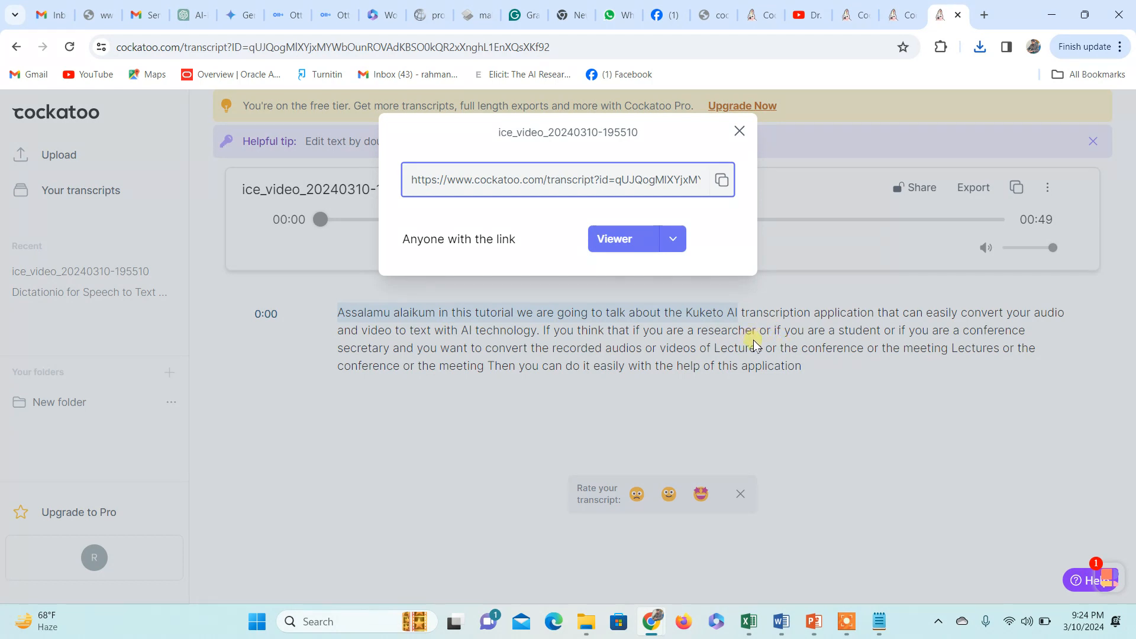
{"action": "mouse_move", "coordinate": [786, 334]}
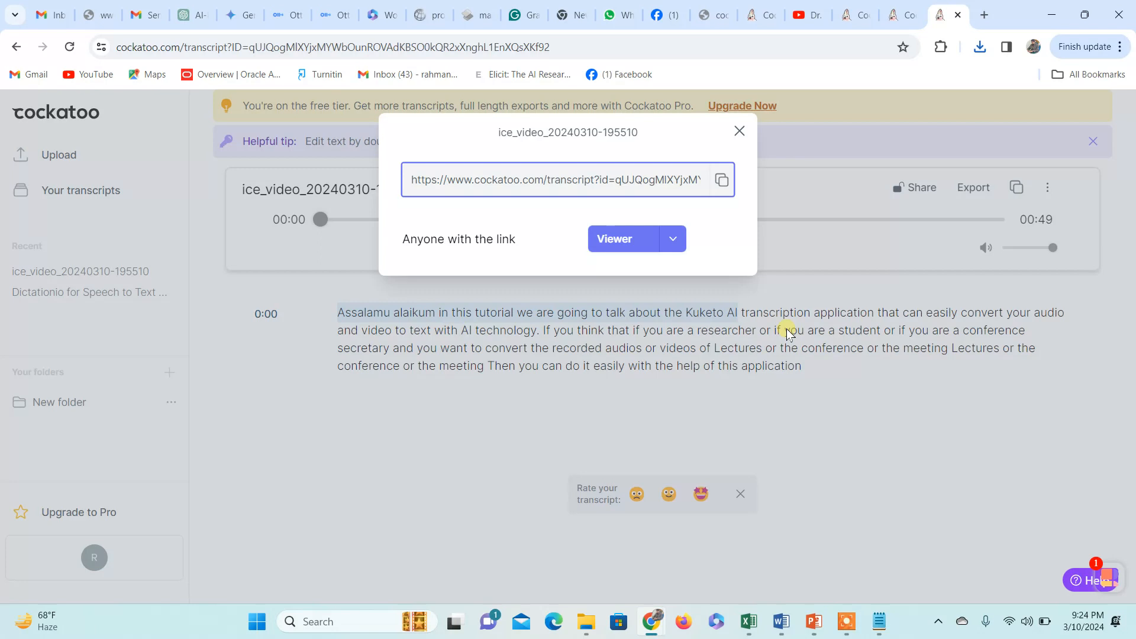